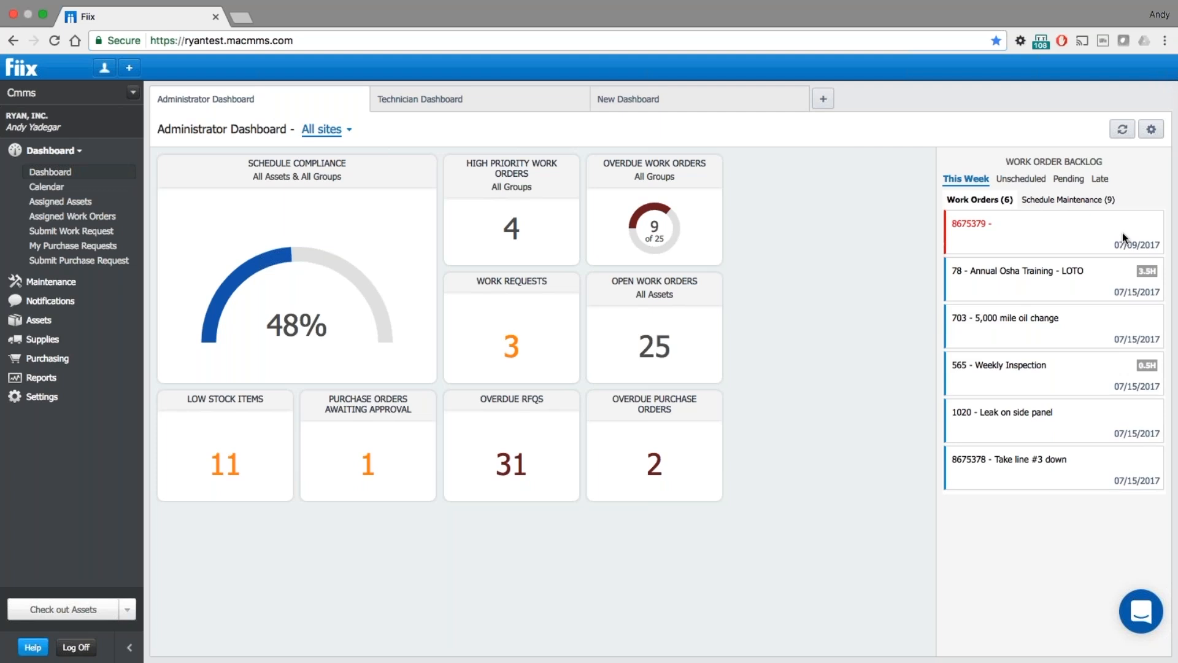
mouse_move(996, 464)
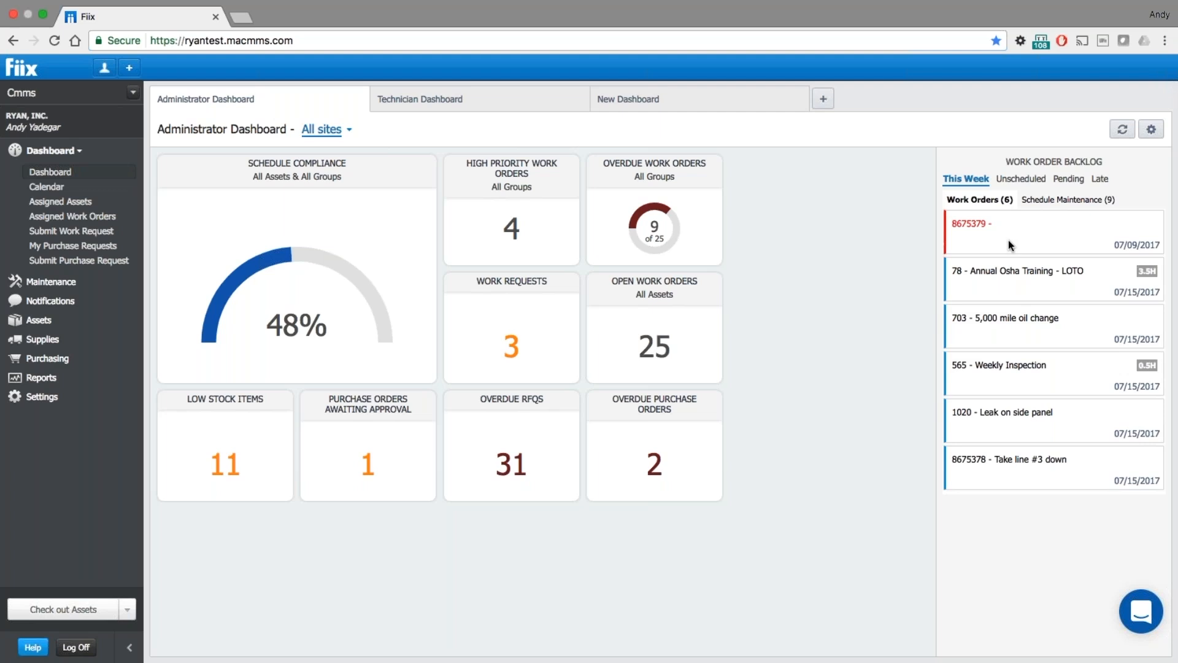
mouse_move(983, 222)
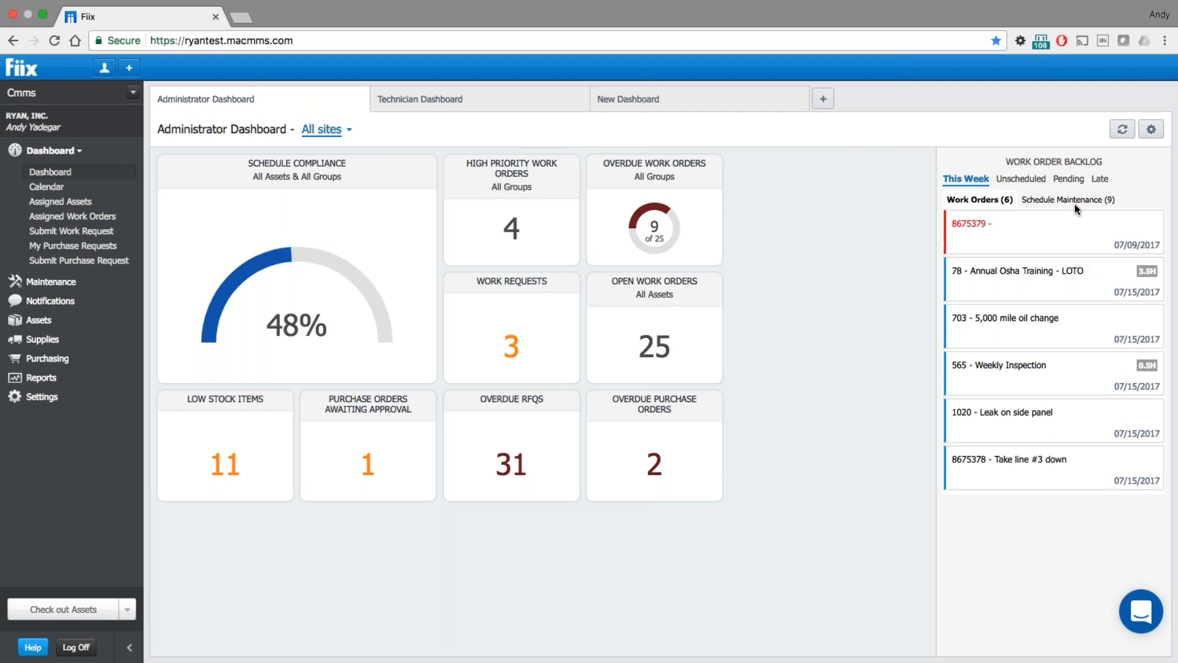
- Switch the backlog to scheduled maintenance, view late items, then return to this week
left_click(1068, 199)
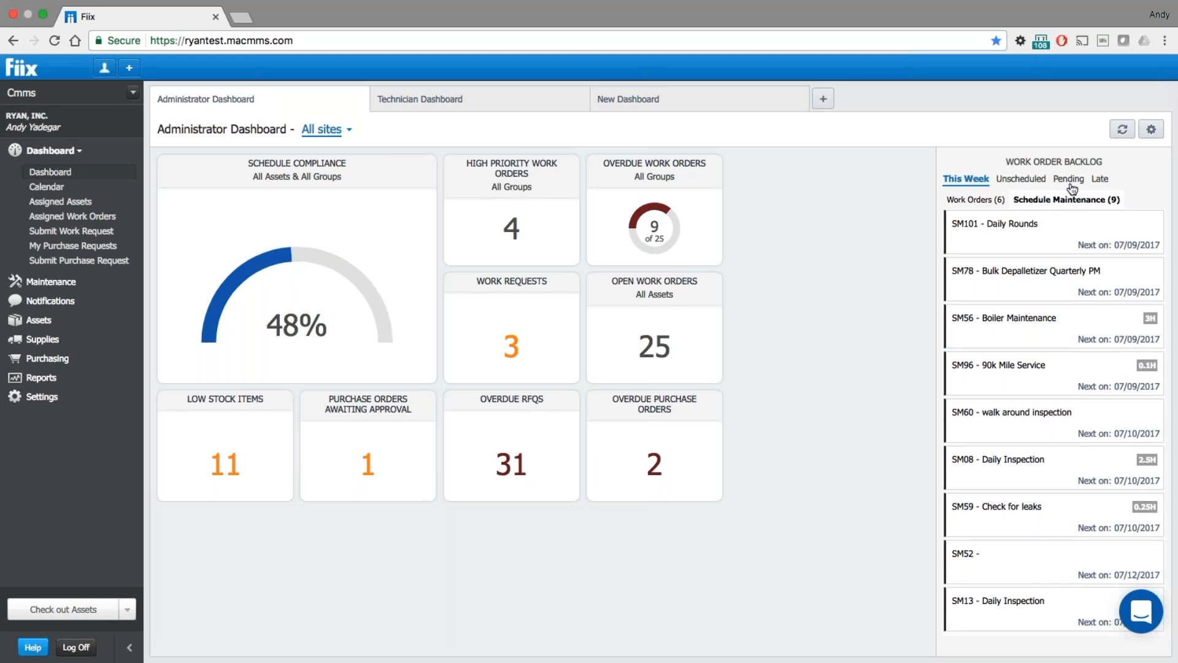
mouse_move(1098, 184)
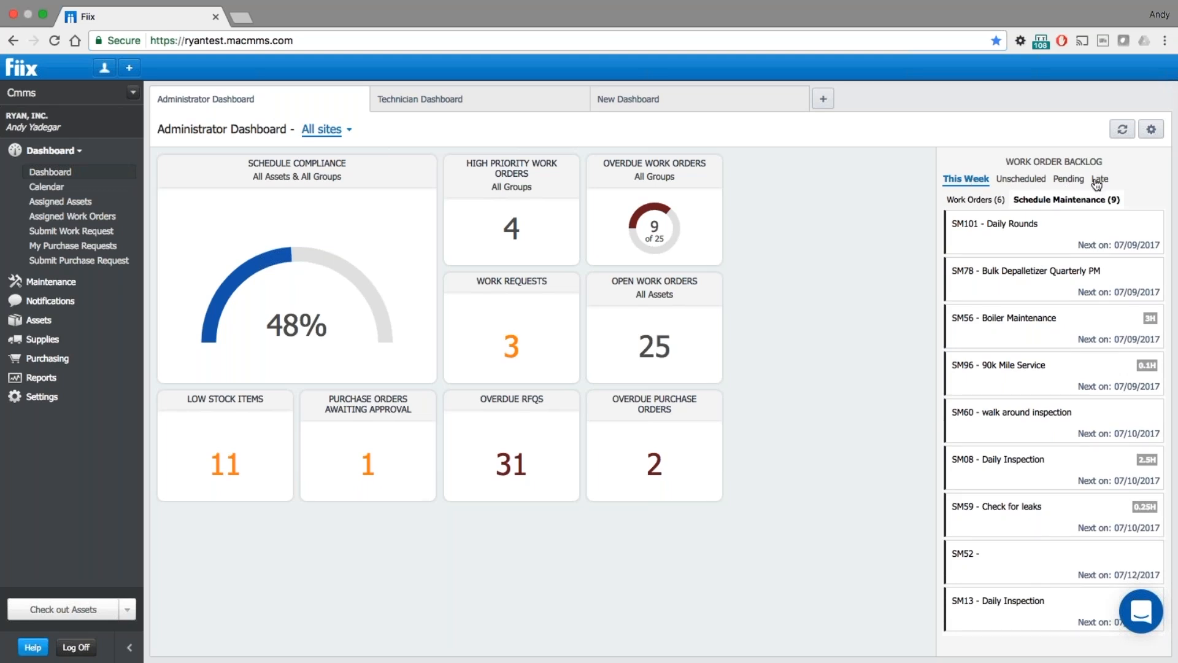
left_click(1101, 179)
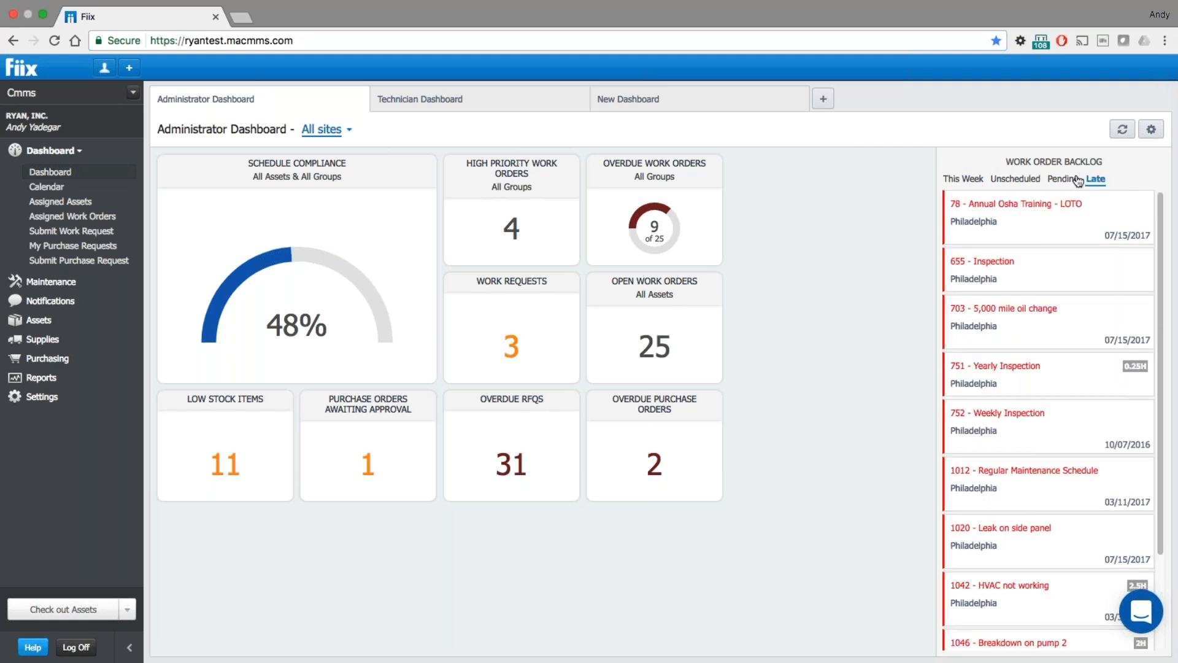
mouse_move(958, 184)
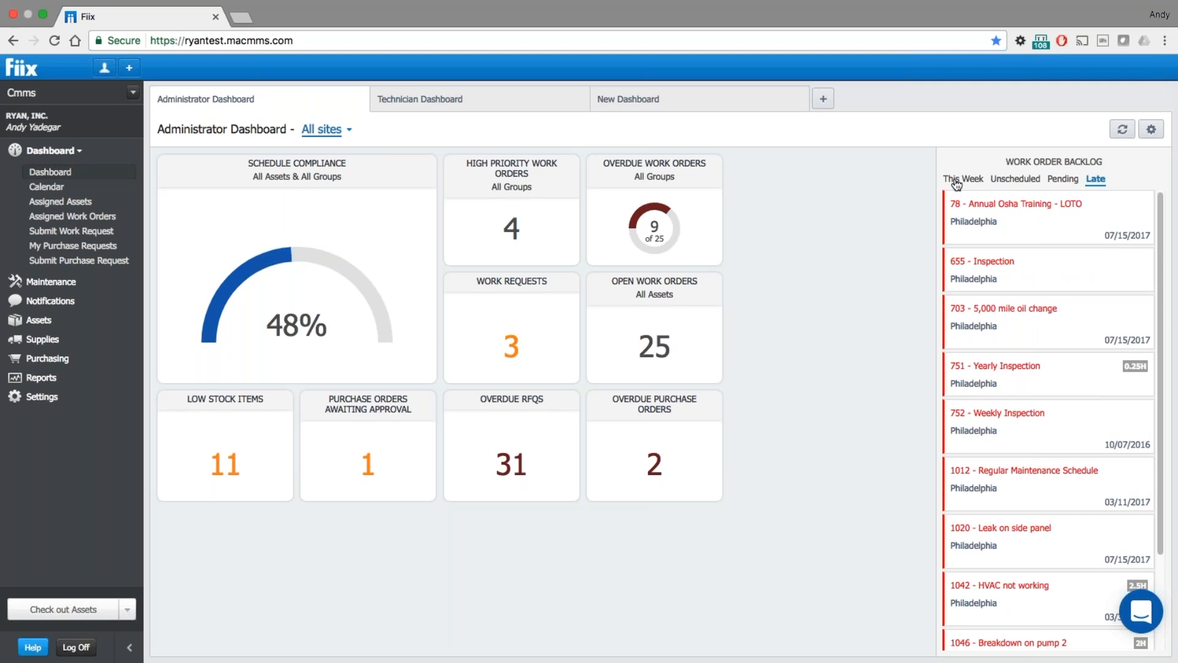
left_click(962, 179)
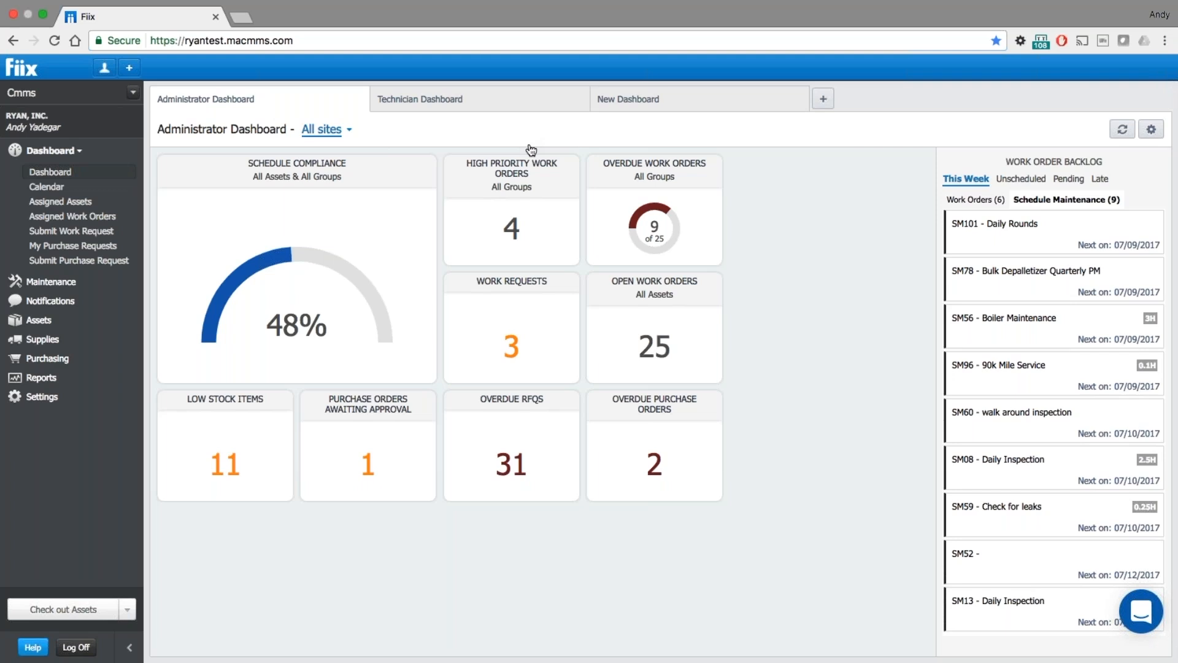
mouse_move(516, 240)
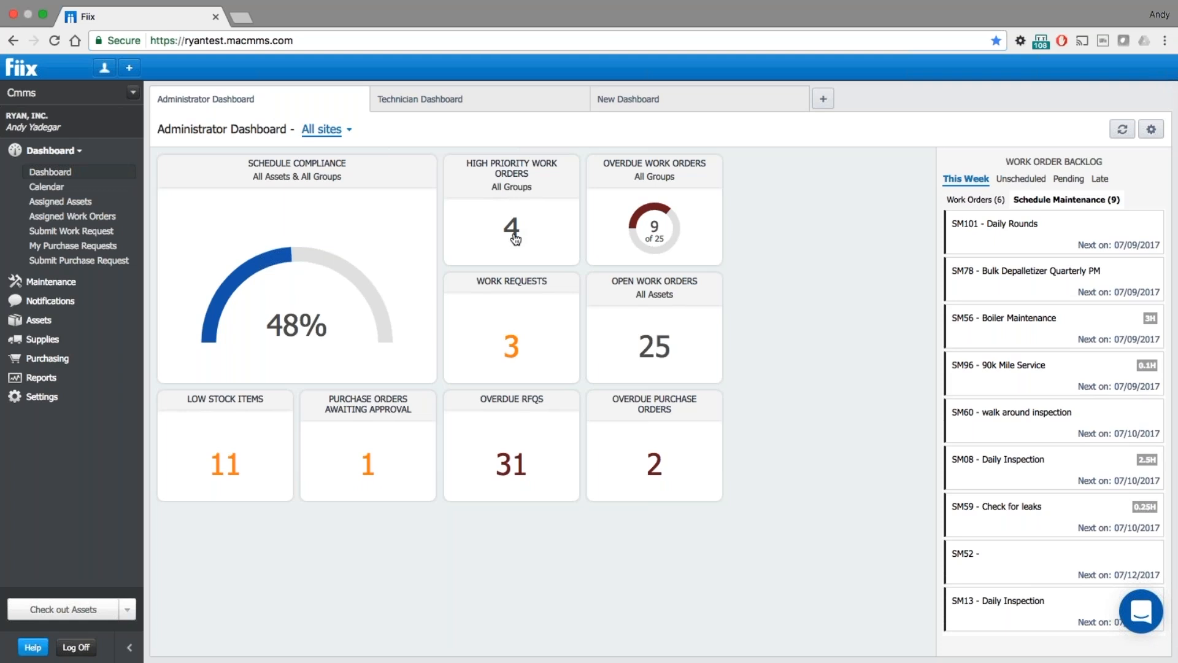
left_click(511, 229)
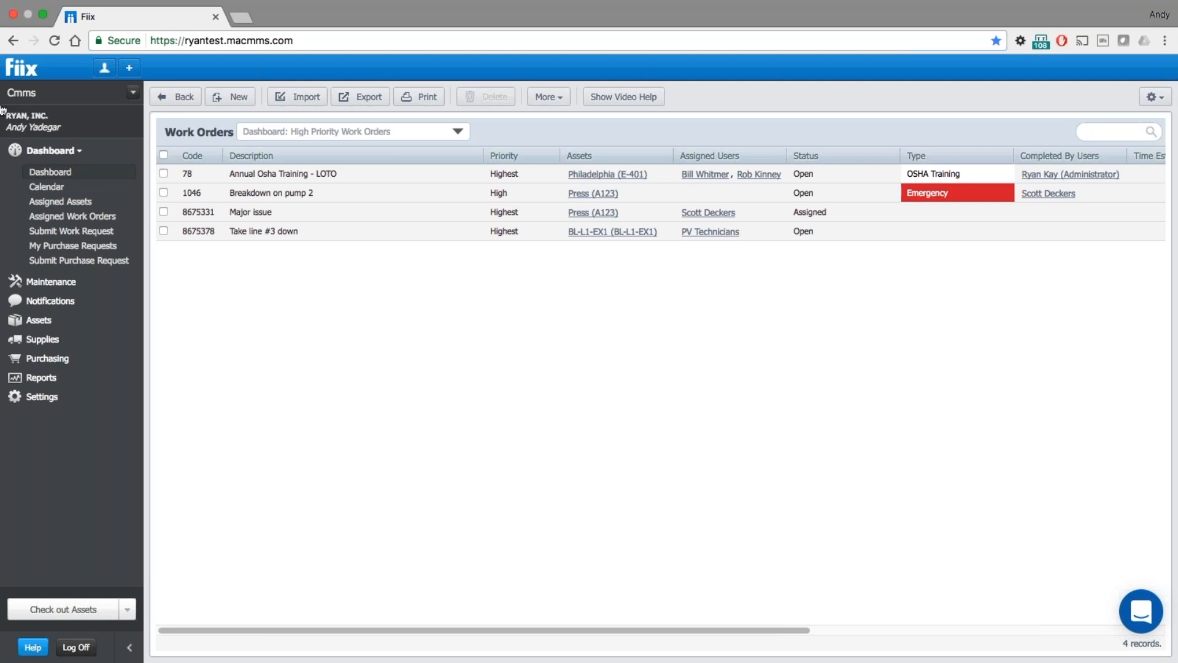
left_click(49, 172)
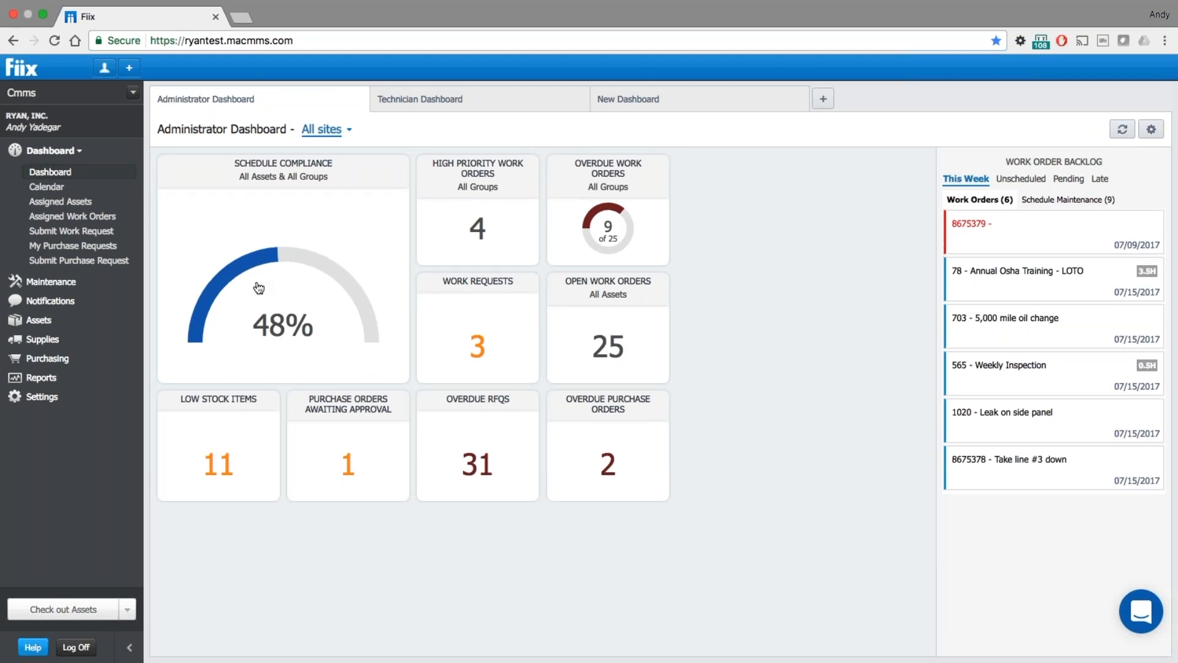
mouse_move(1014, 264)
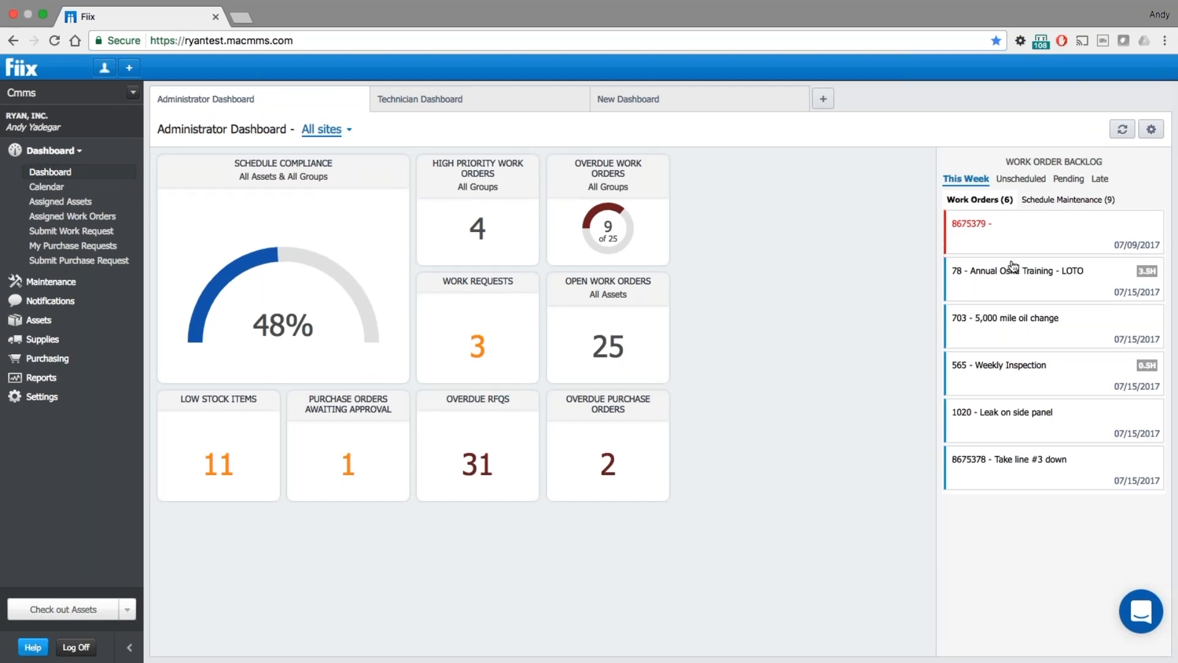
left_click(1096, 178)
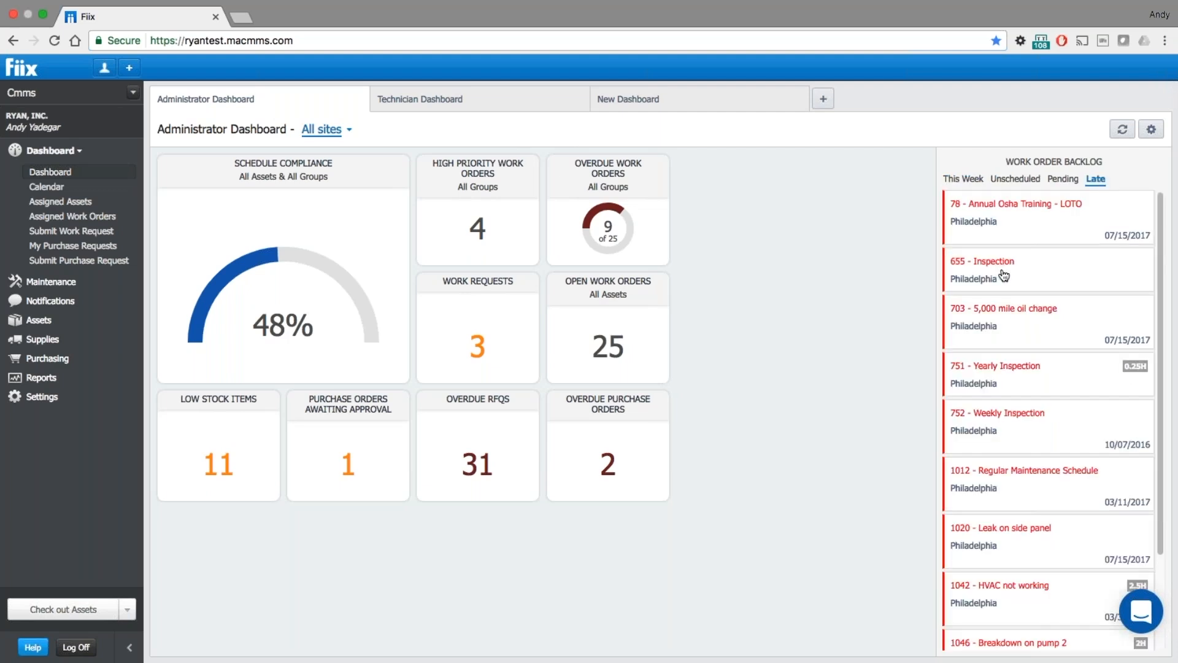
left_click(983, 260)
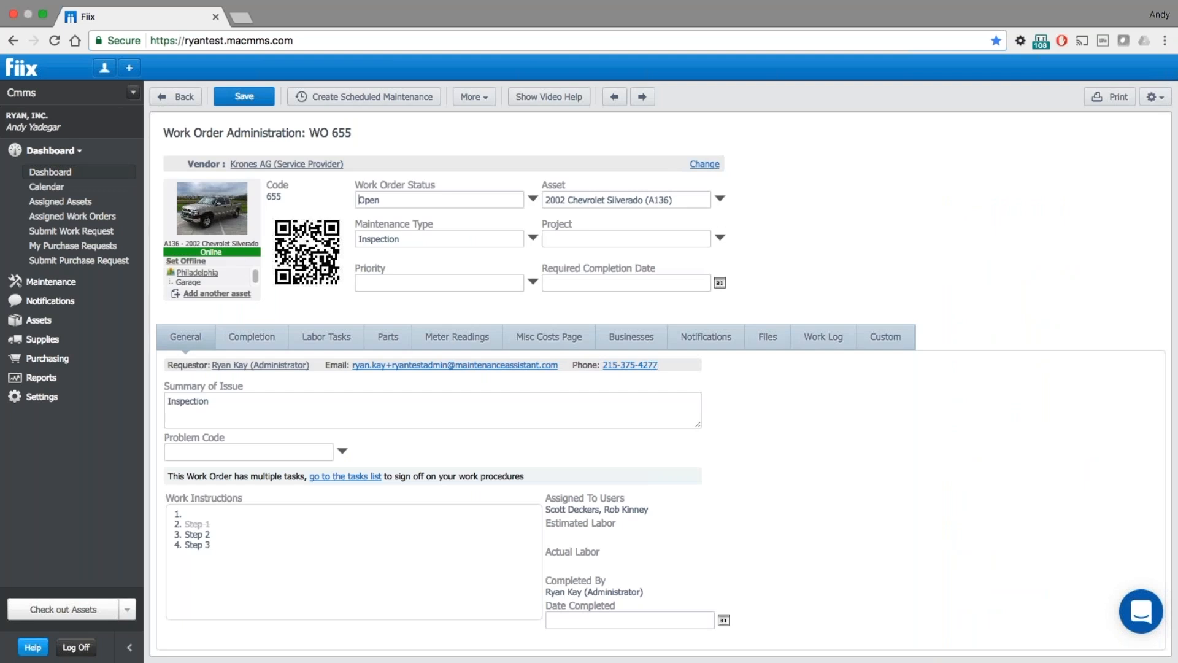
mouse_move(80, 161)
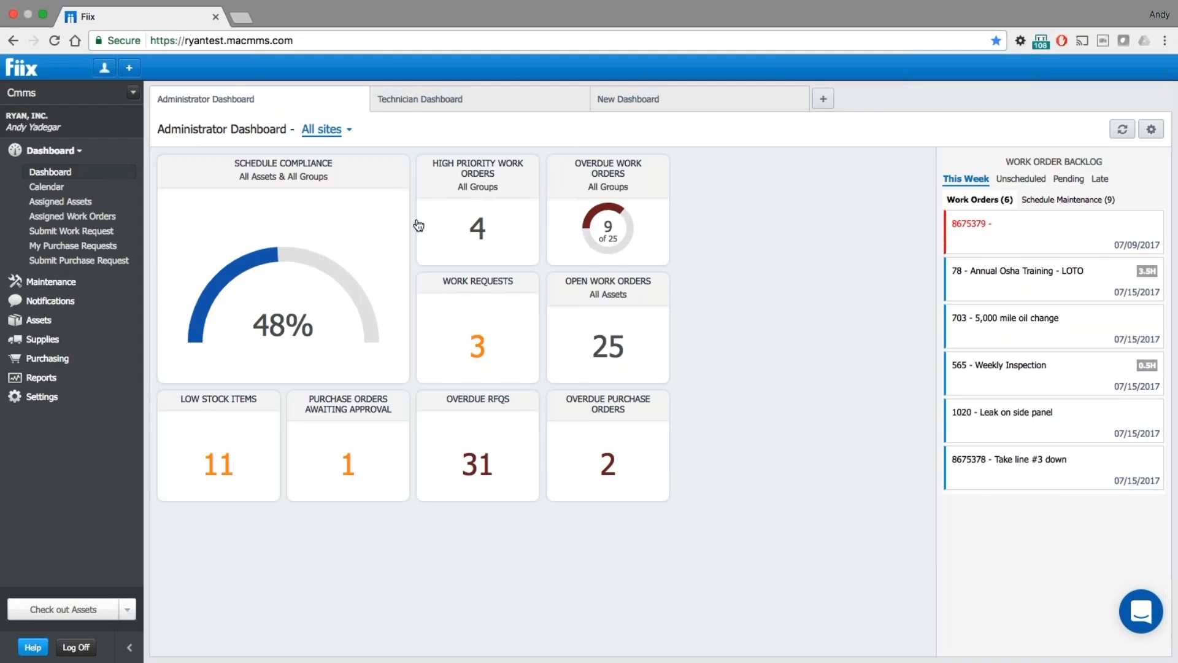
mouse_move(571, 172)
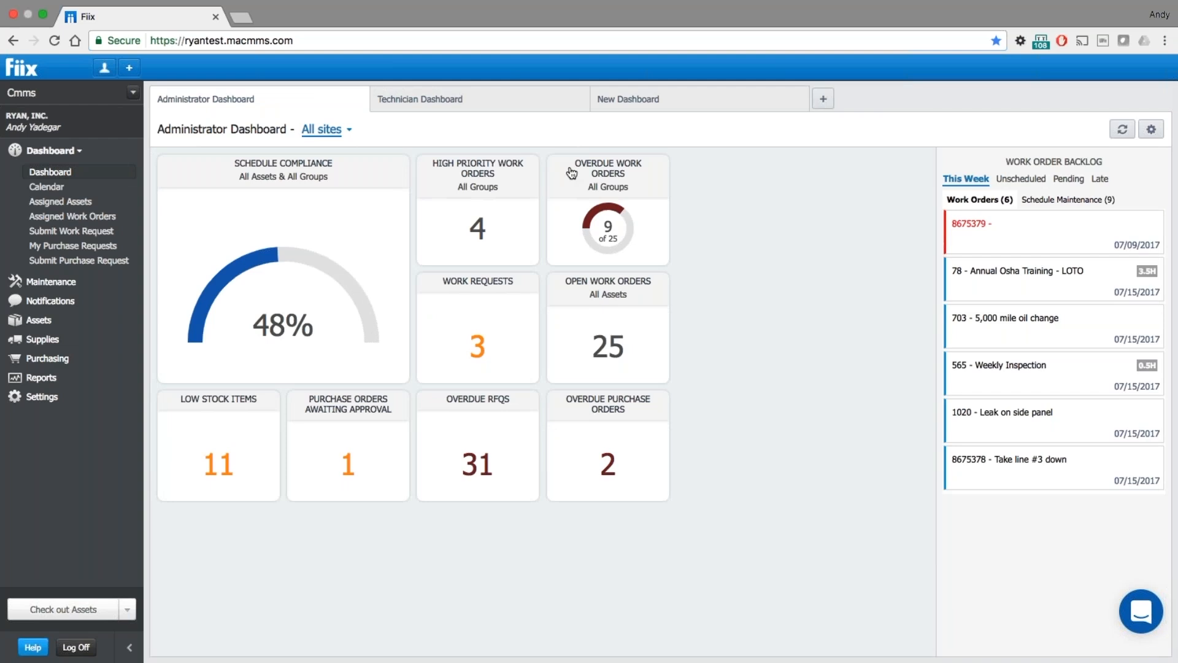
mouse_move(505, 104)
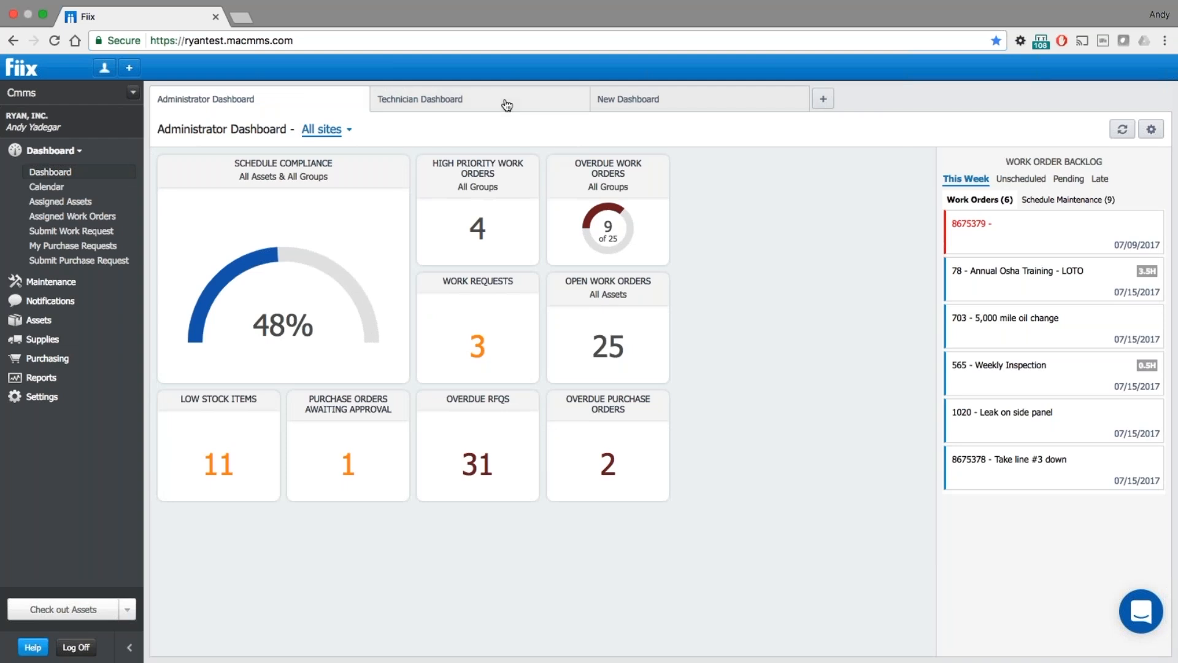
left_click(419, 99)
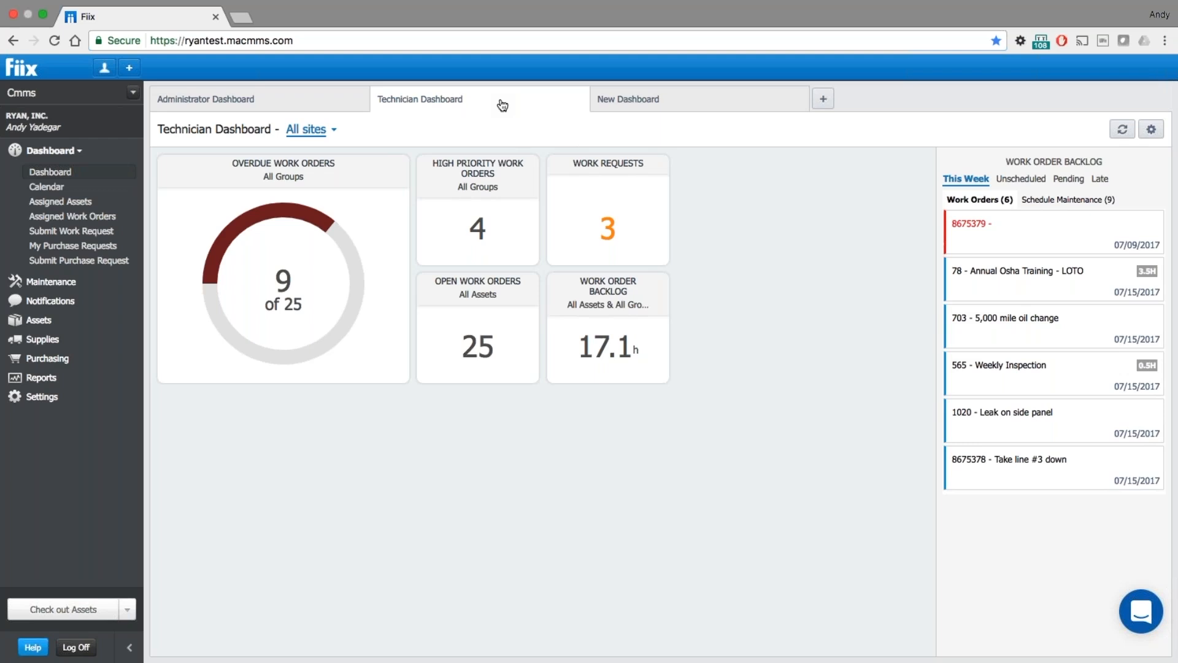
left_click(205, 99)
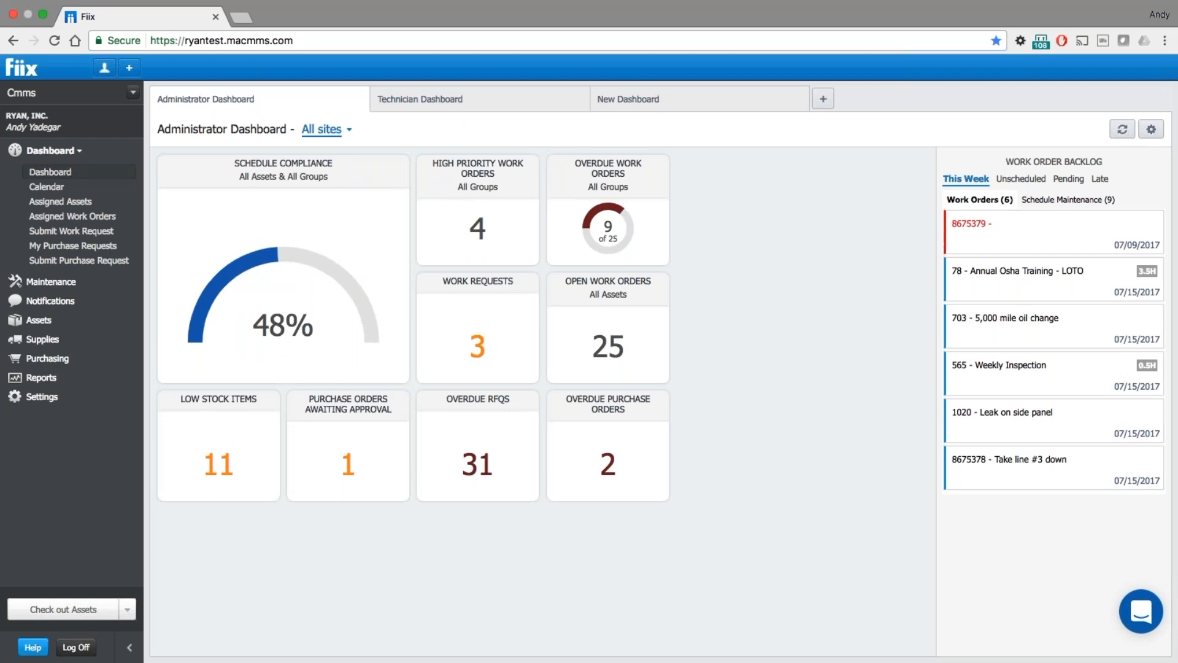
mouse_move(291, 133)
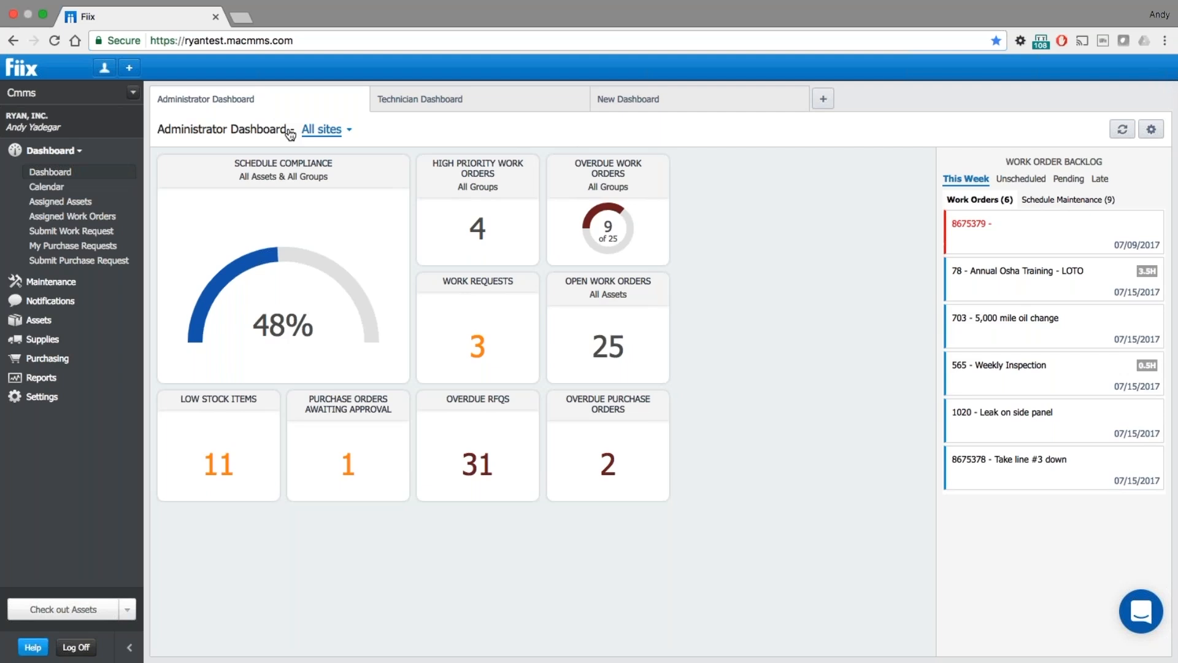
mouse_move(373, 141)
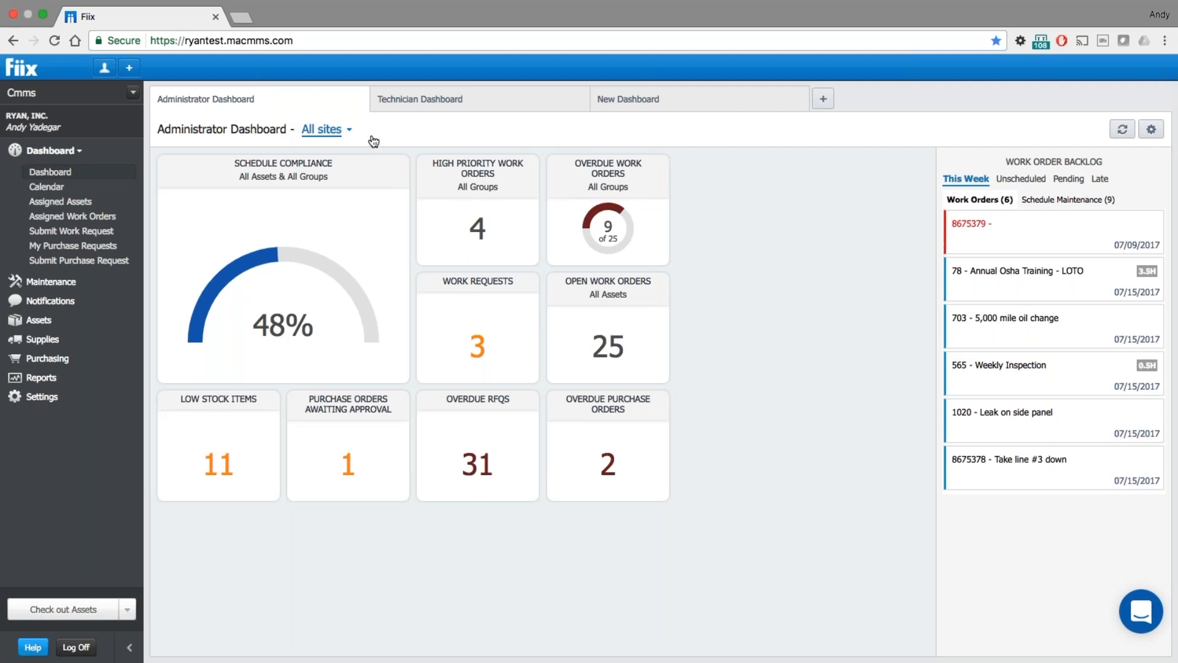
mouse_move(364, 315)
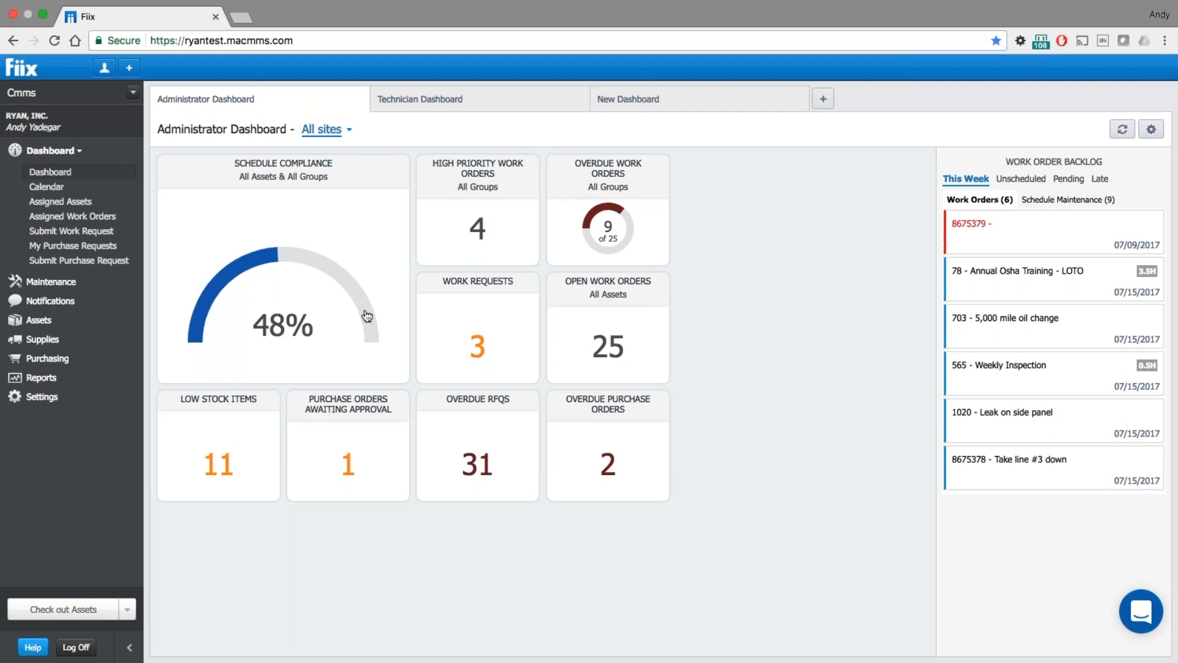
mouse_move(350, 136)
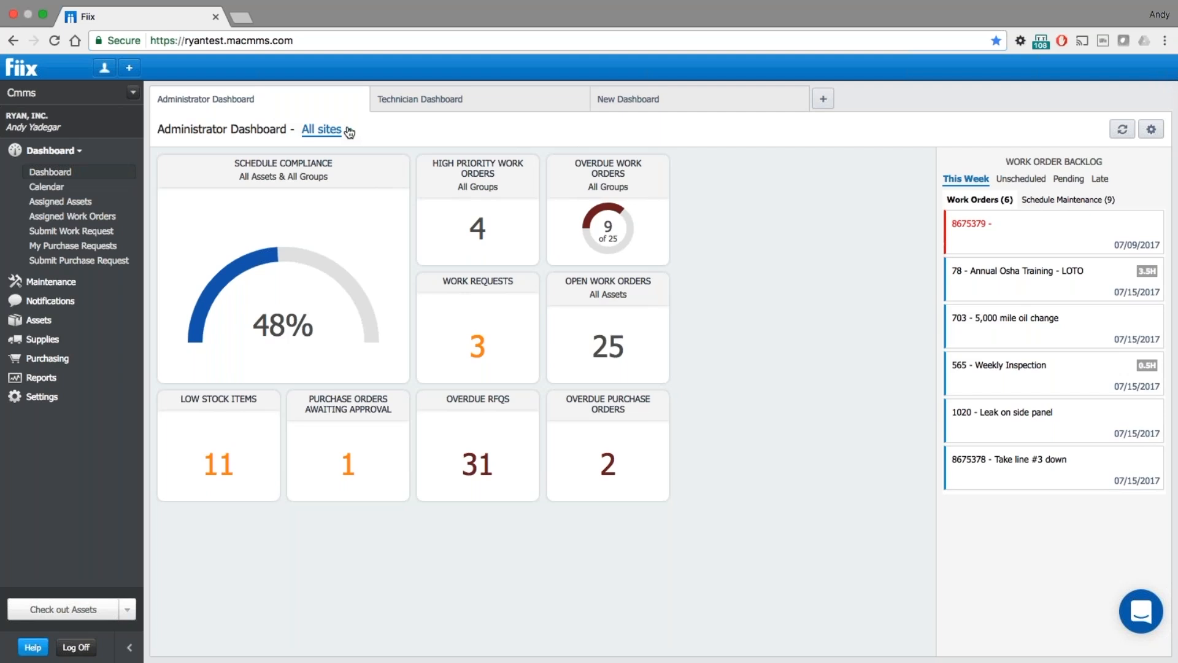
left_click(321, 130)
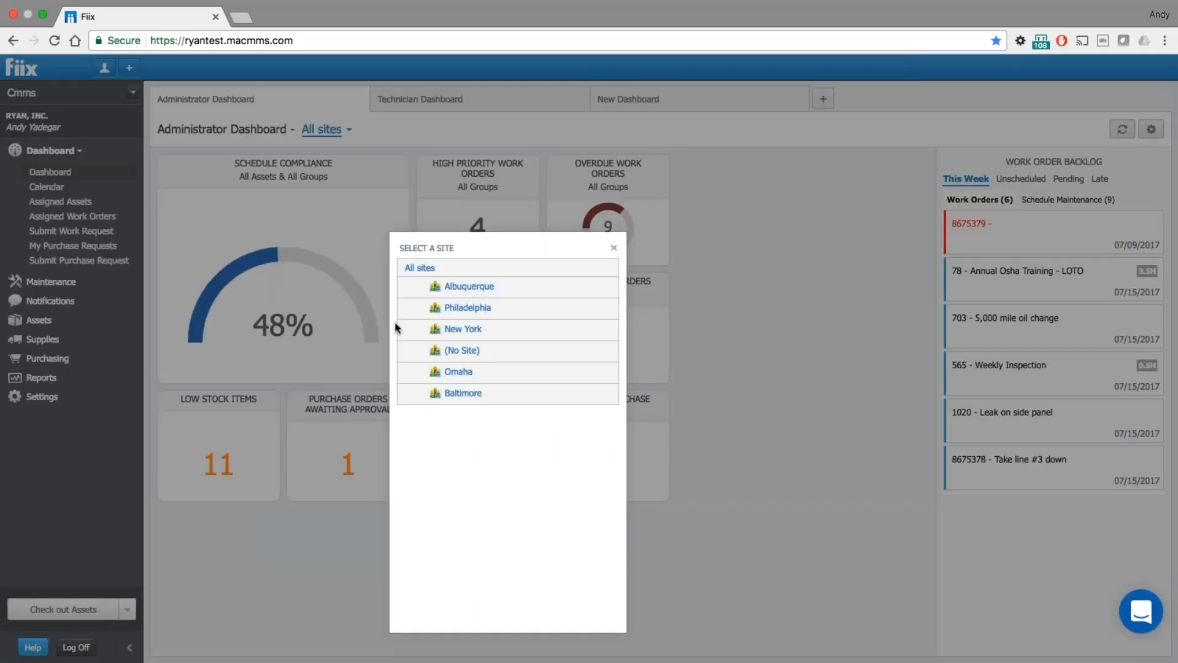
mouse_move(465, 312)
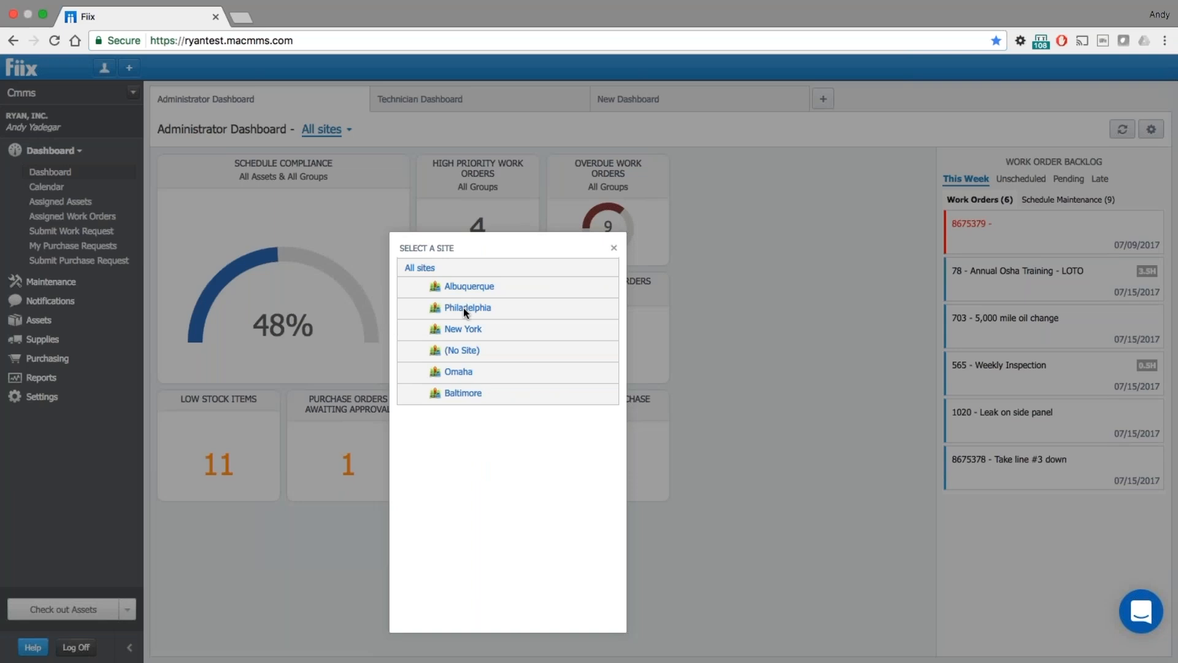
left_click(467, 308)
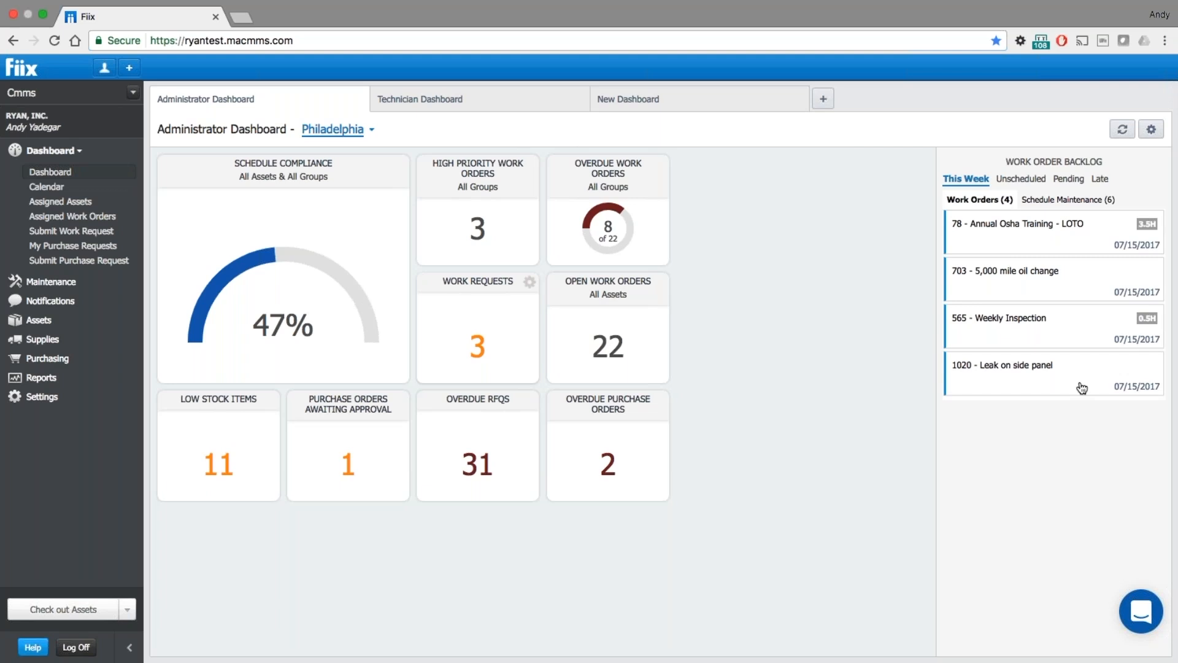
mouse_move(642, 350)
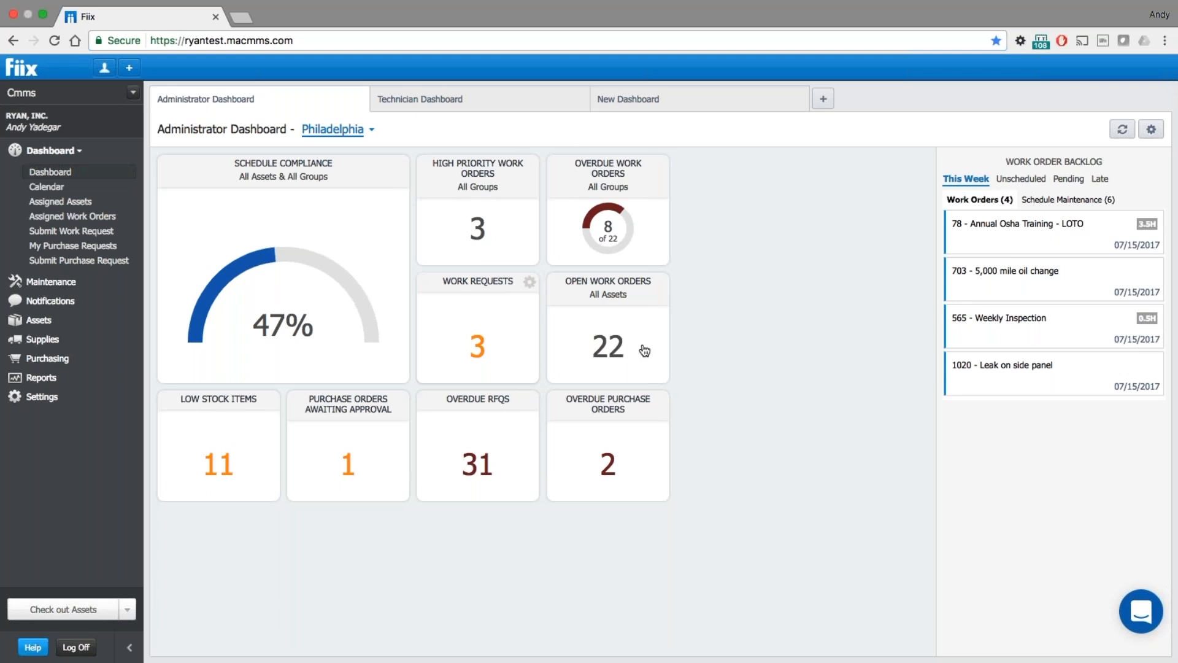
mouse_move(392, 151)
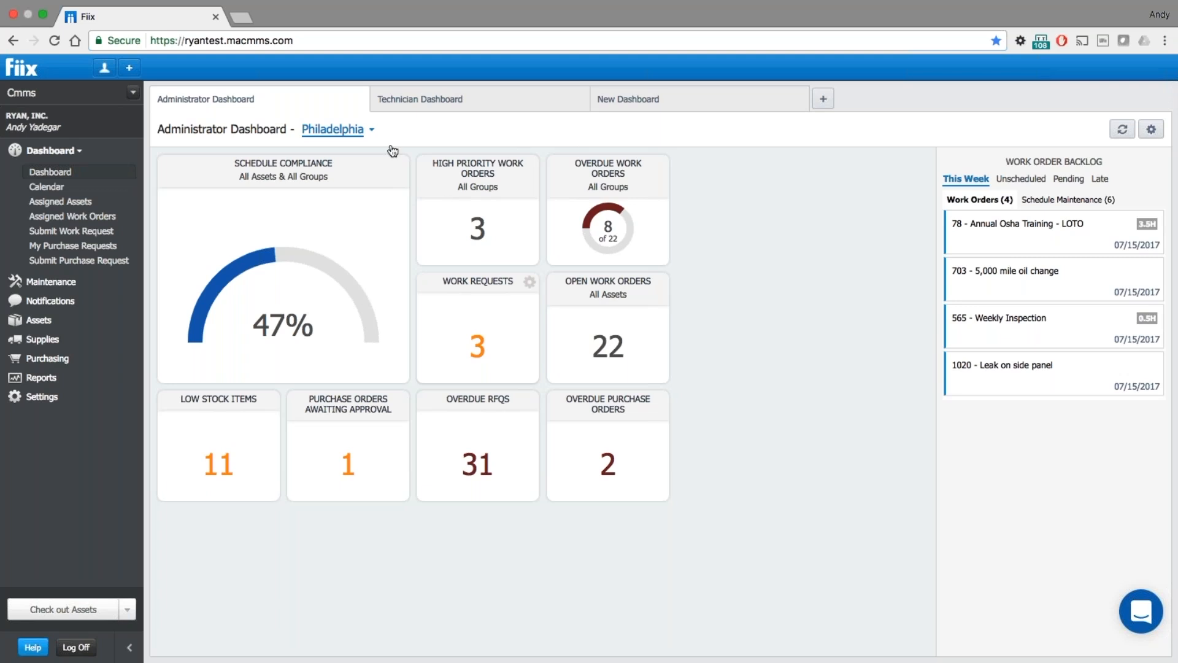
left_click(333, 129)
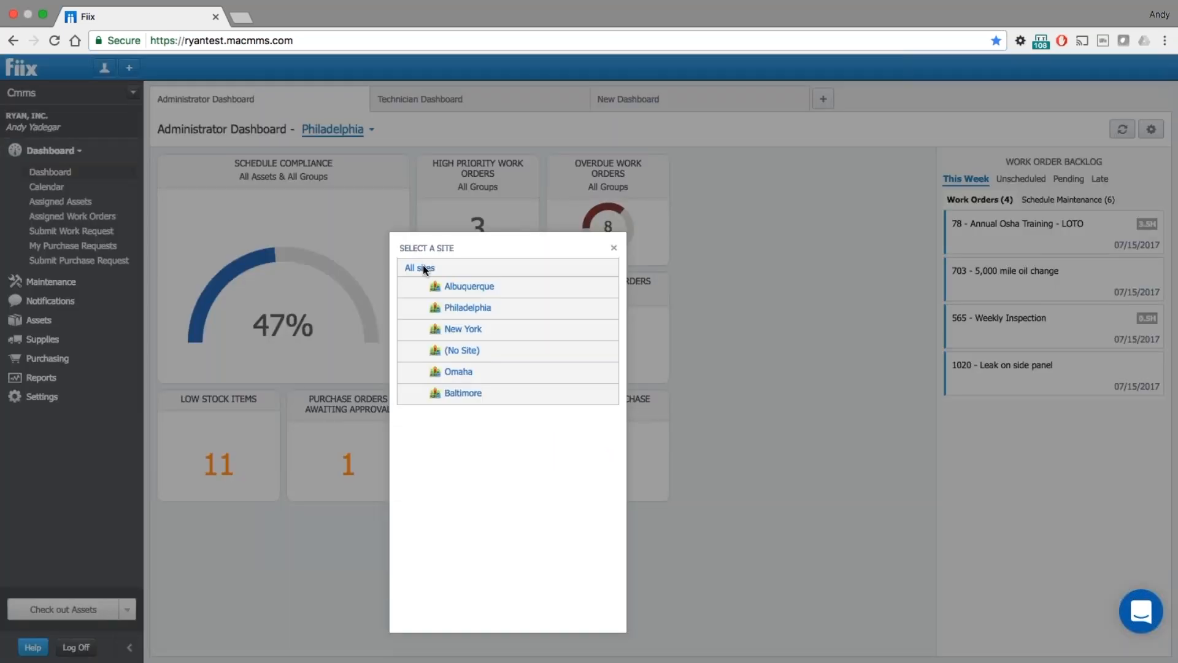
left_click(418, 268)
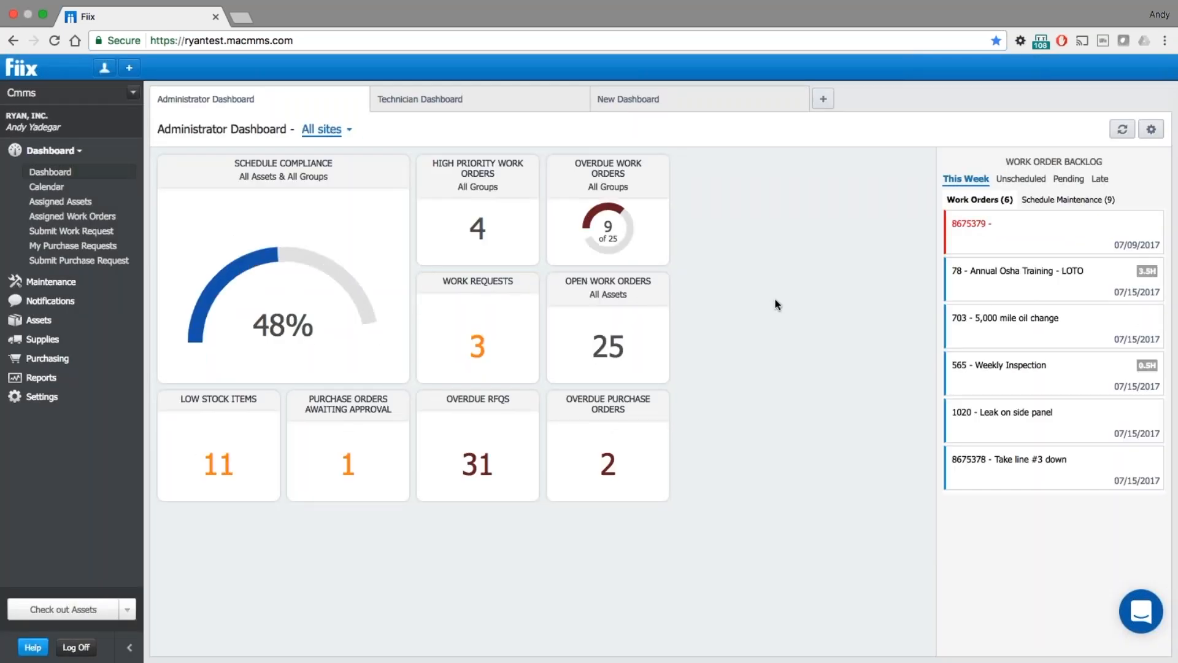
mouse_move(999, 258)
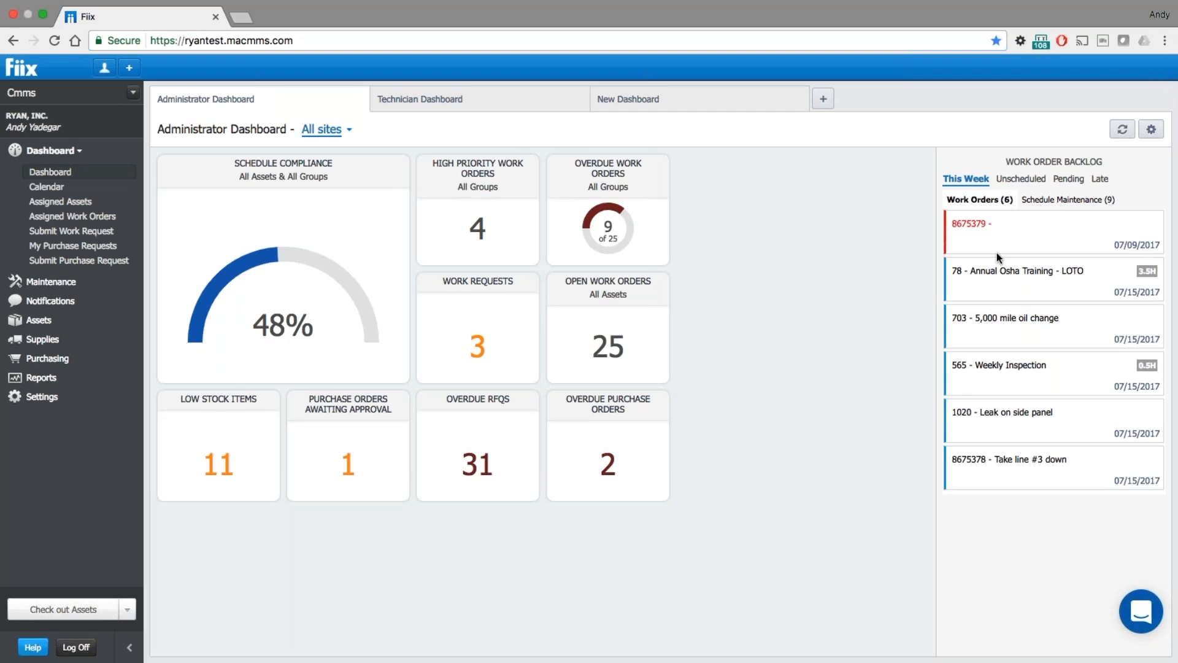
left_click(1151, 129)
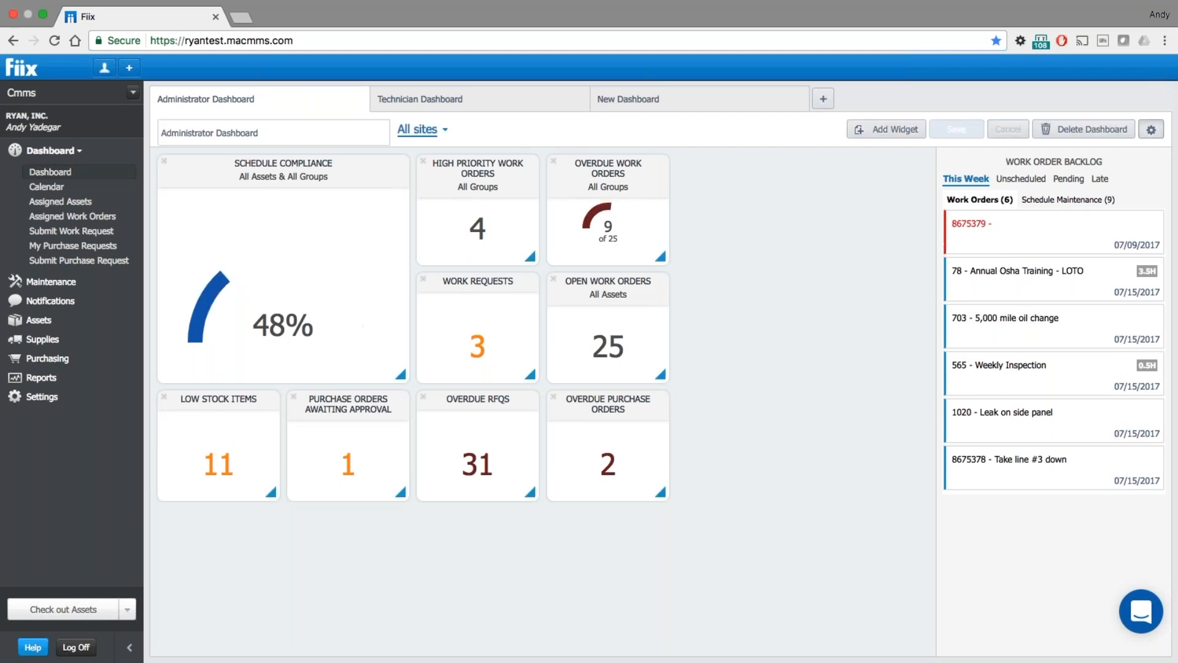
- Add the MTTR widget (3.6 days) to the Administrator Dashboard and save
left_click(885, 129)
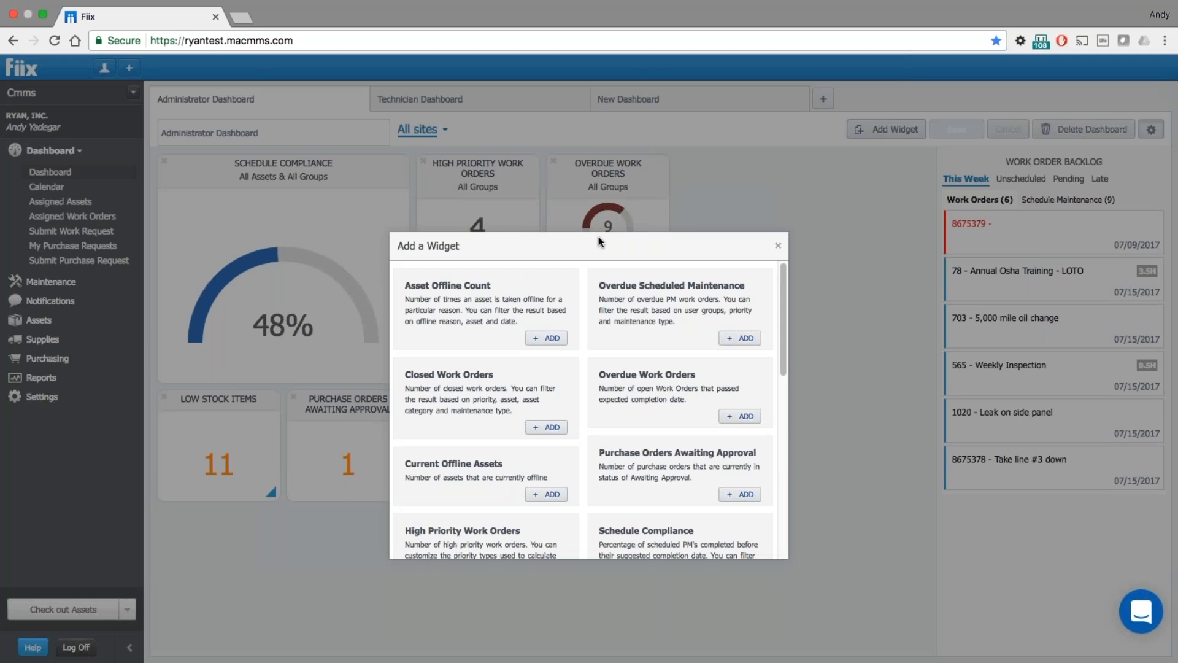
mouse_move(636, 272)
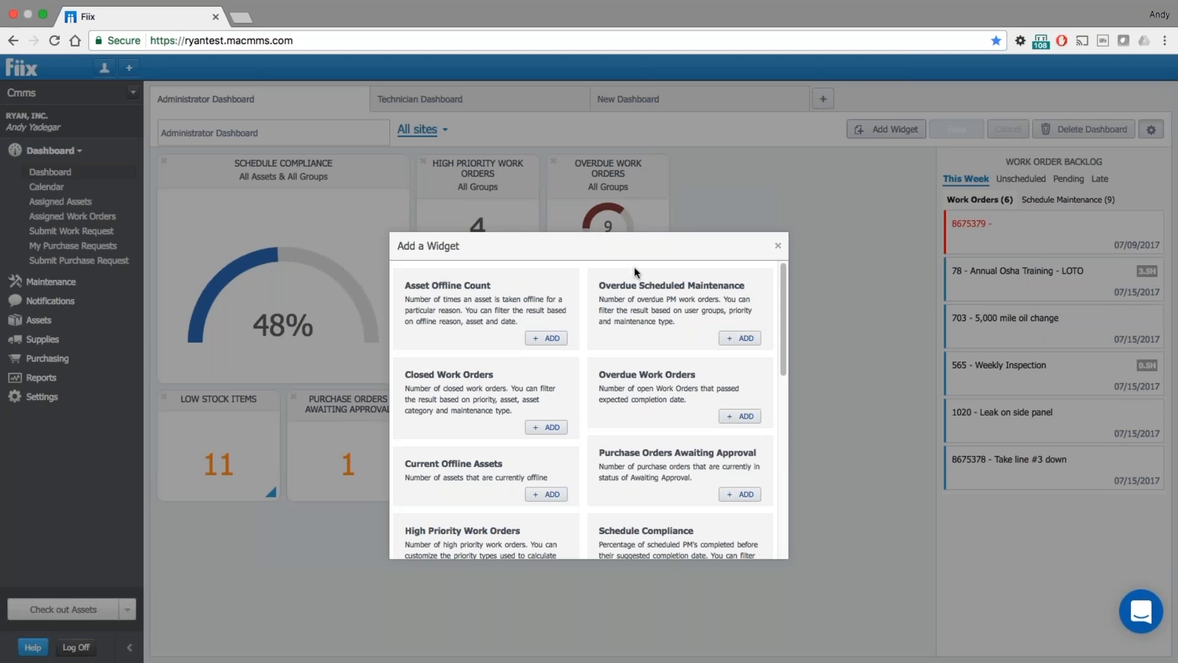
scroll("down", 3)
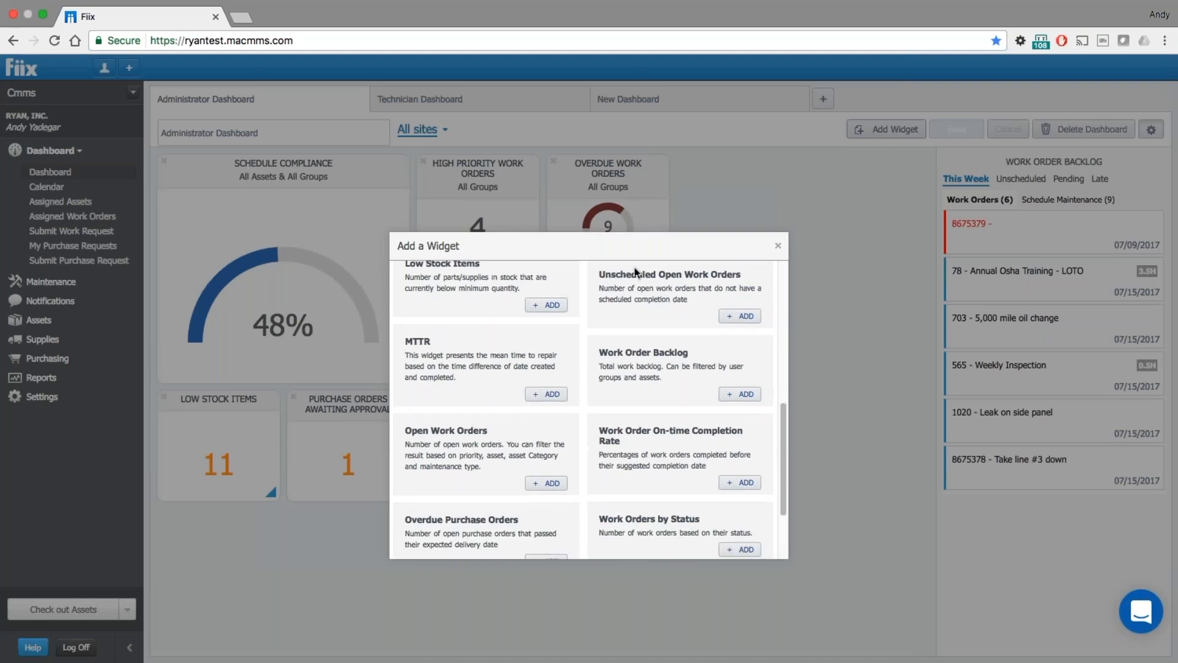
scroll("down", 3)
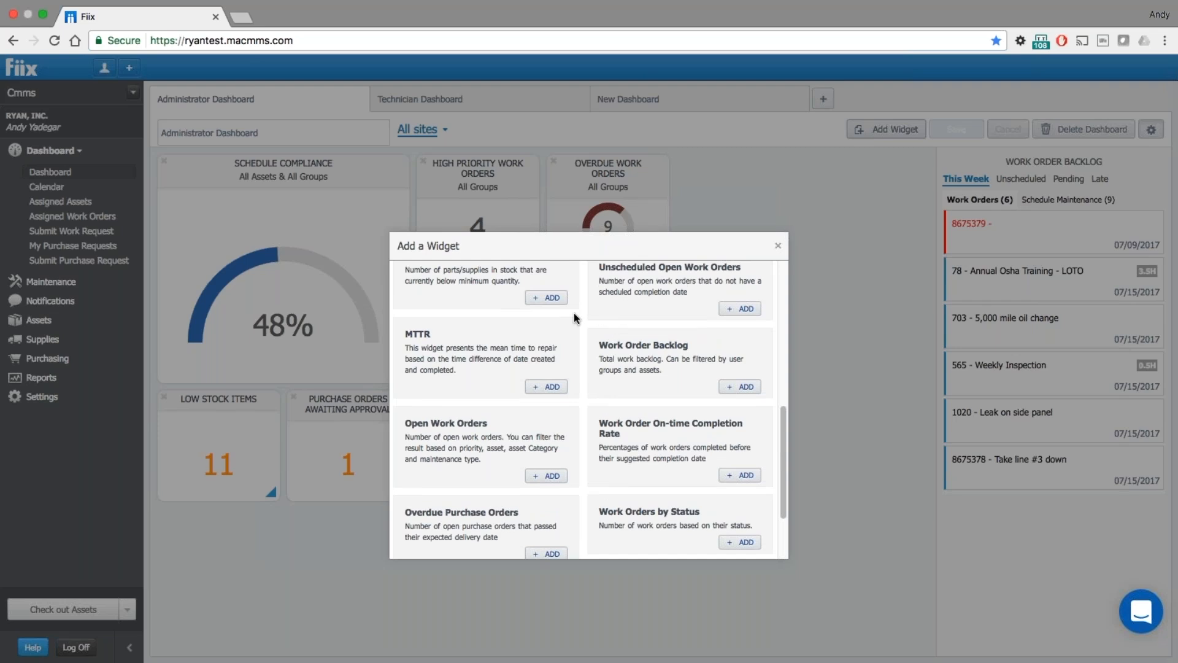
mouse_move(546, 392)
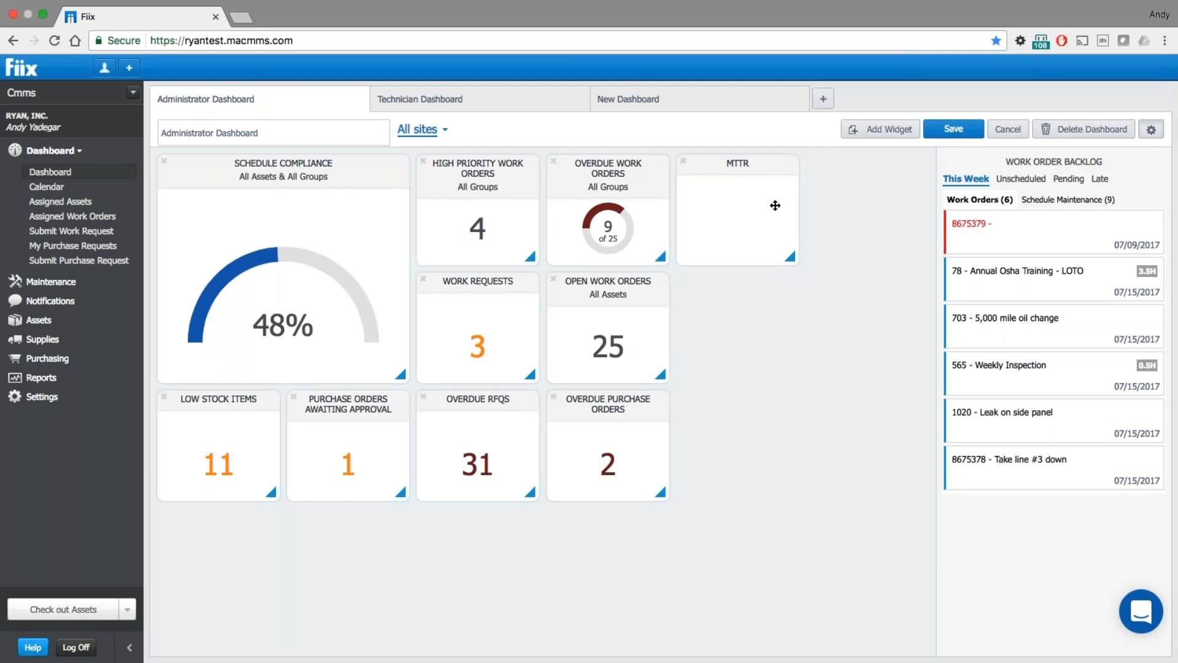
mouse_move(932, 154)
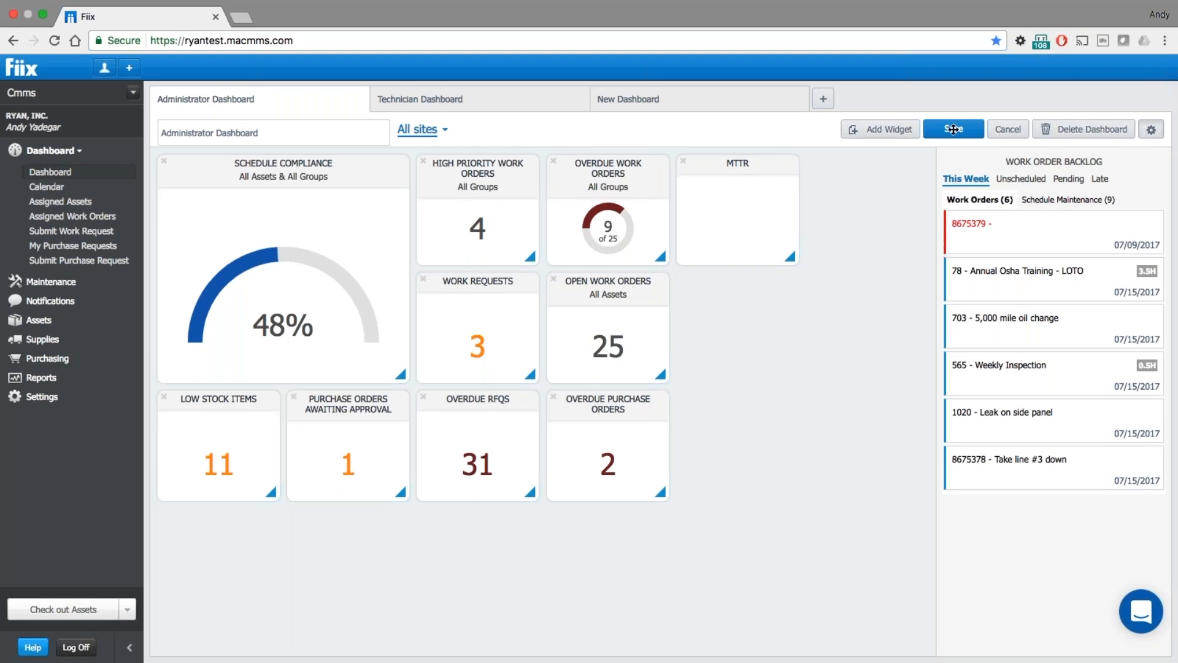
left_click(953, 129)
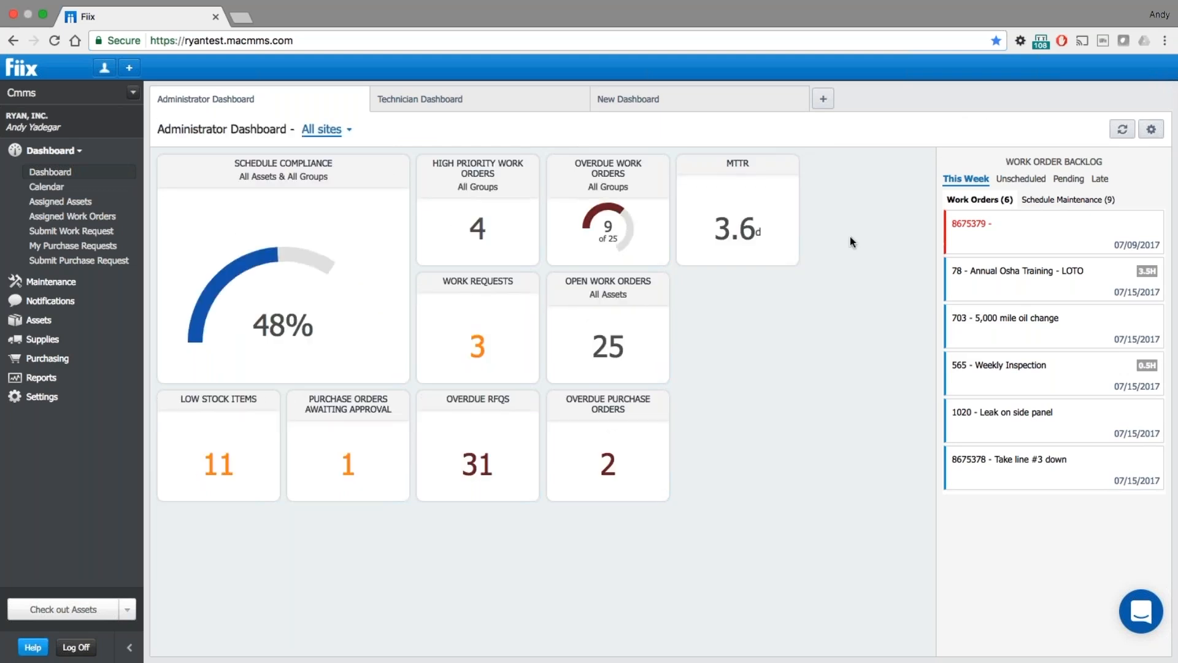
mouse_move(747, 111)
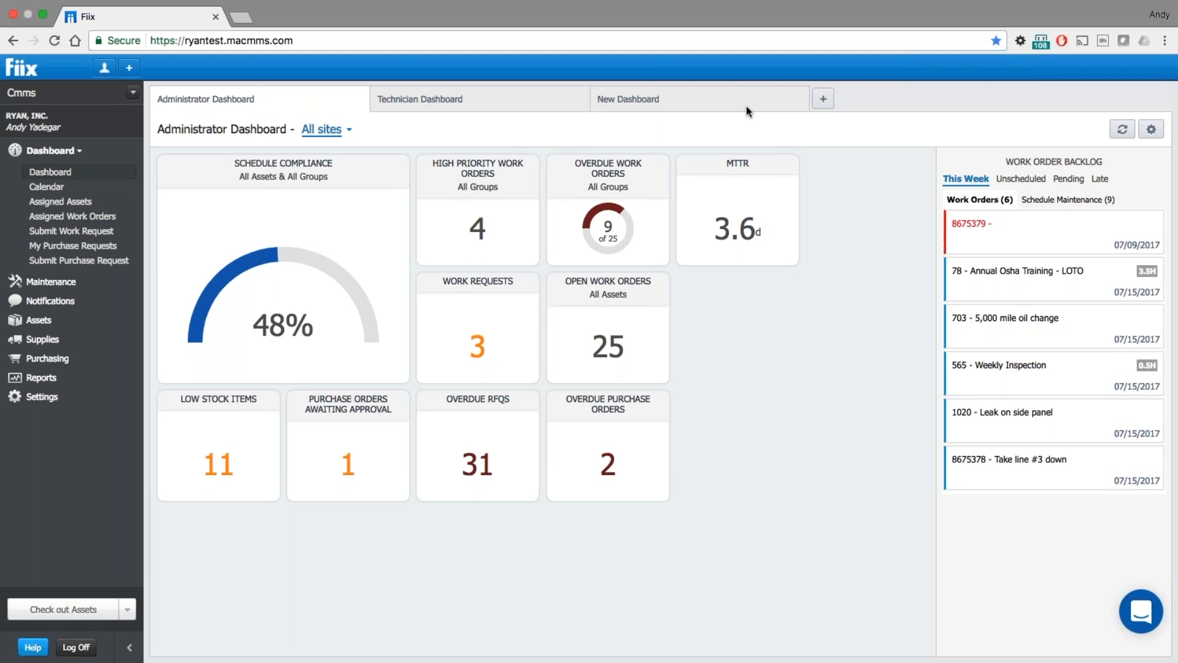
mouse_move(690, 98)
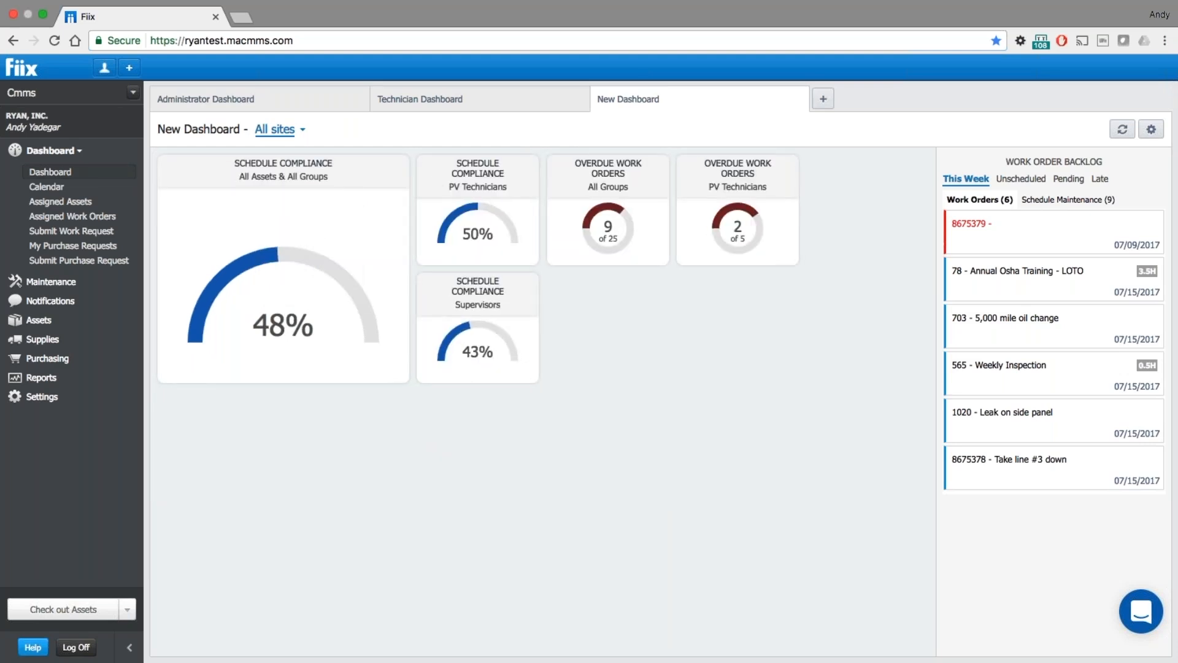
mouse_move(404, 126)
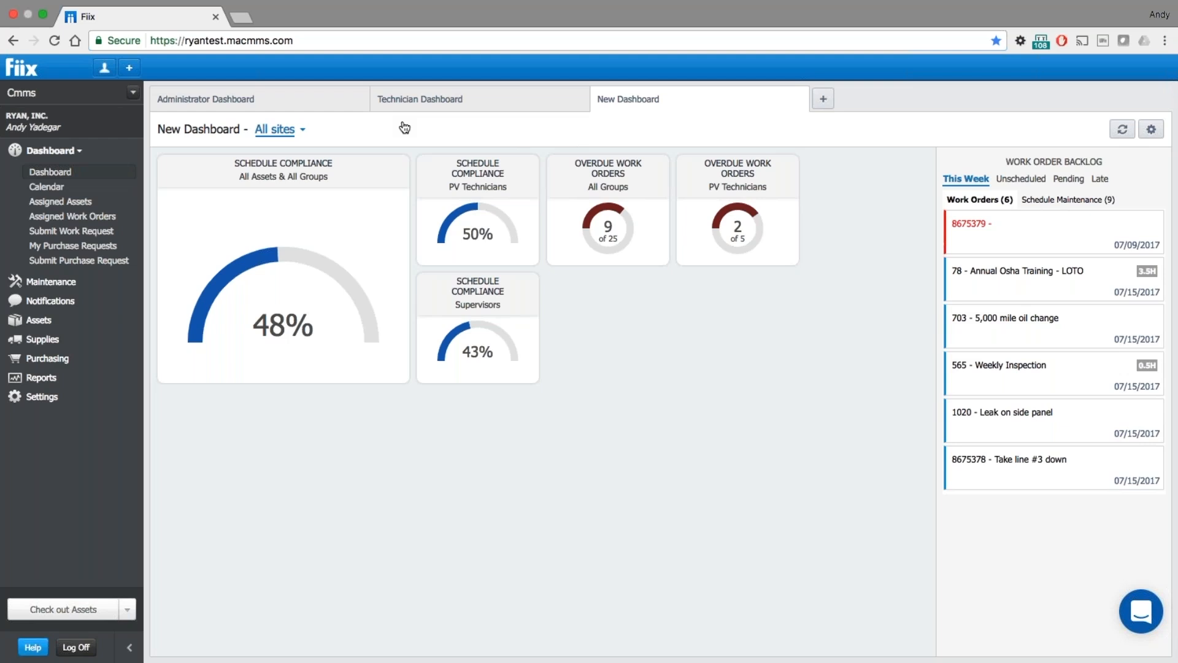
mouse_move(399, 270)
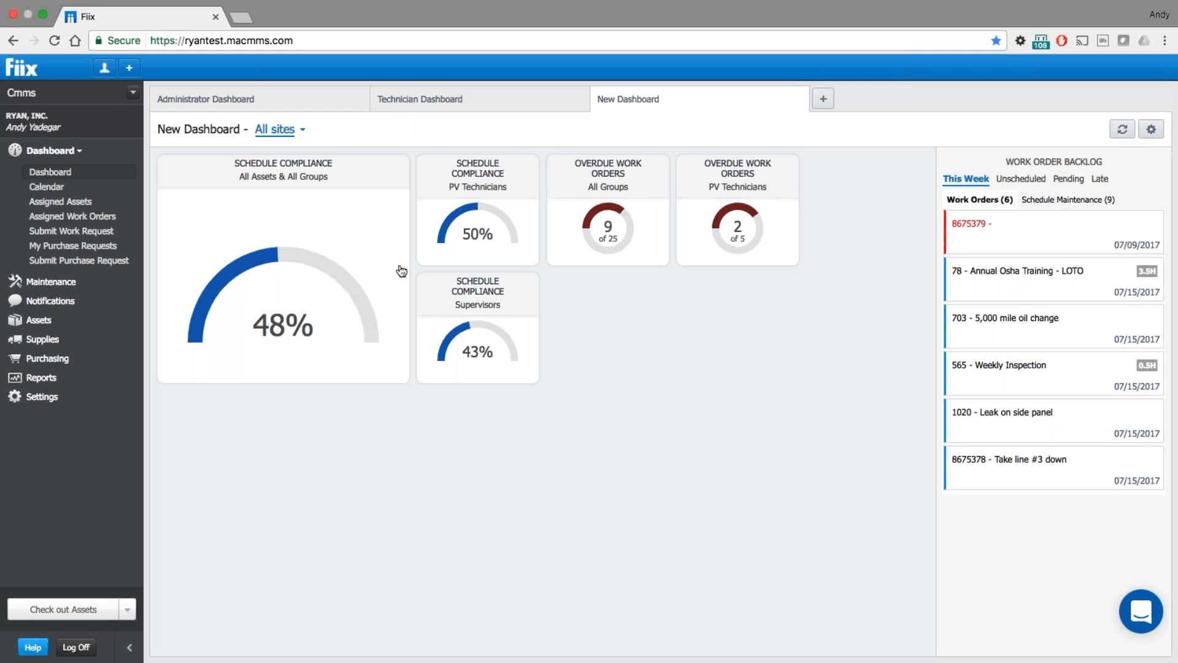
mouse_move(637, 302)
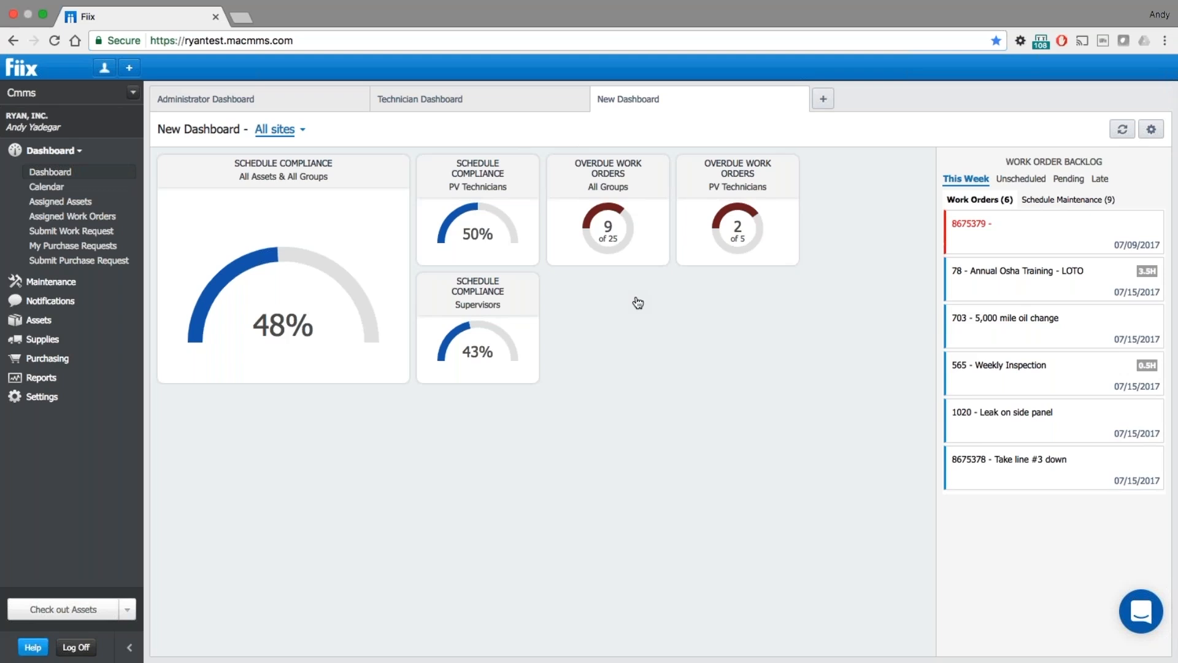
mouse_move(788, 281)
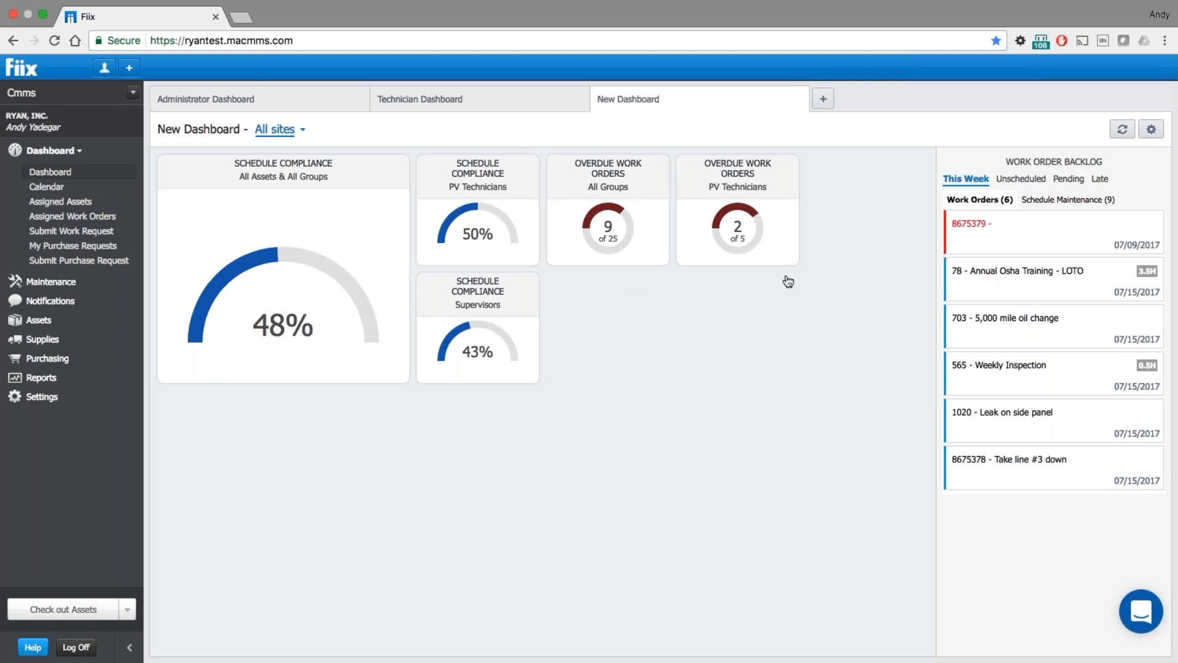
- Enter edit mode on the New Dashboard via its gear icon
left_click(1151, 129)
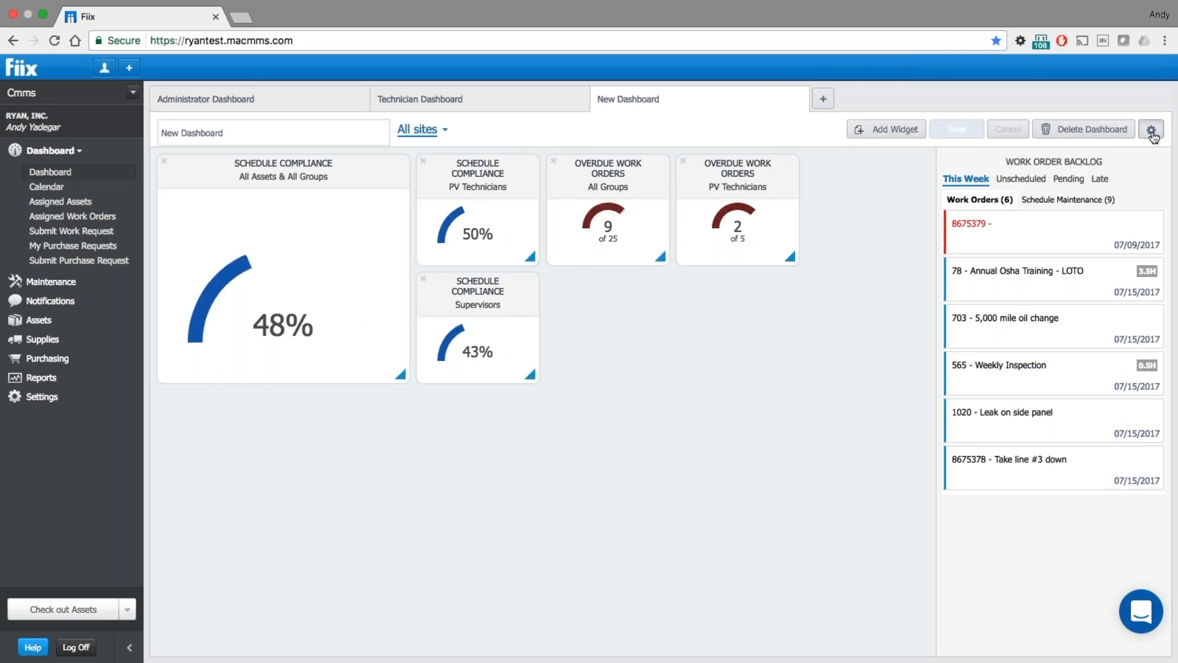
- Add a second Overdue Work Orders widget, enlarge the All Groups one, and save
left_click(893, 129)
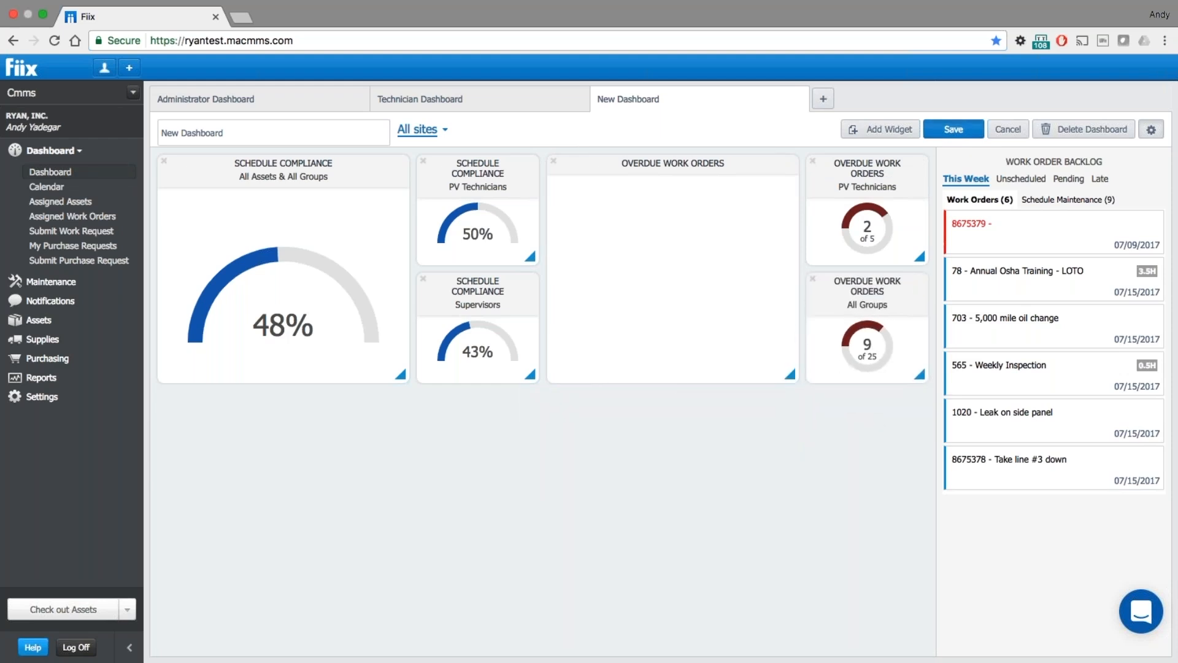
left_click(952, 129)
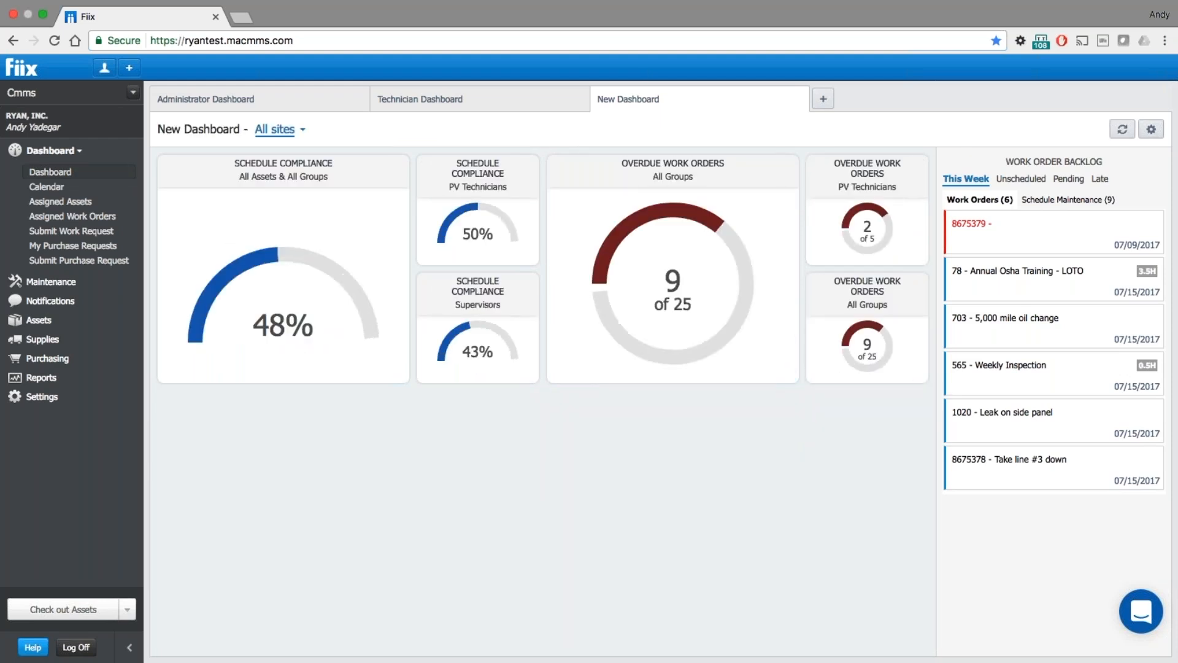
mouse_move(719, 314)
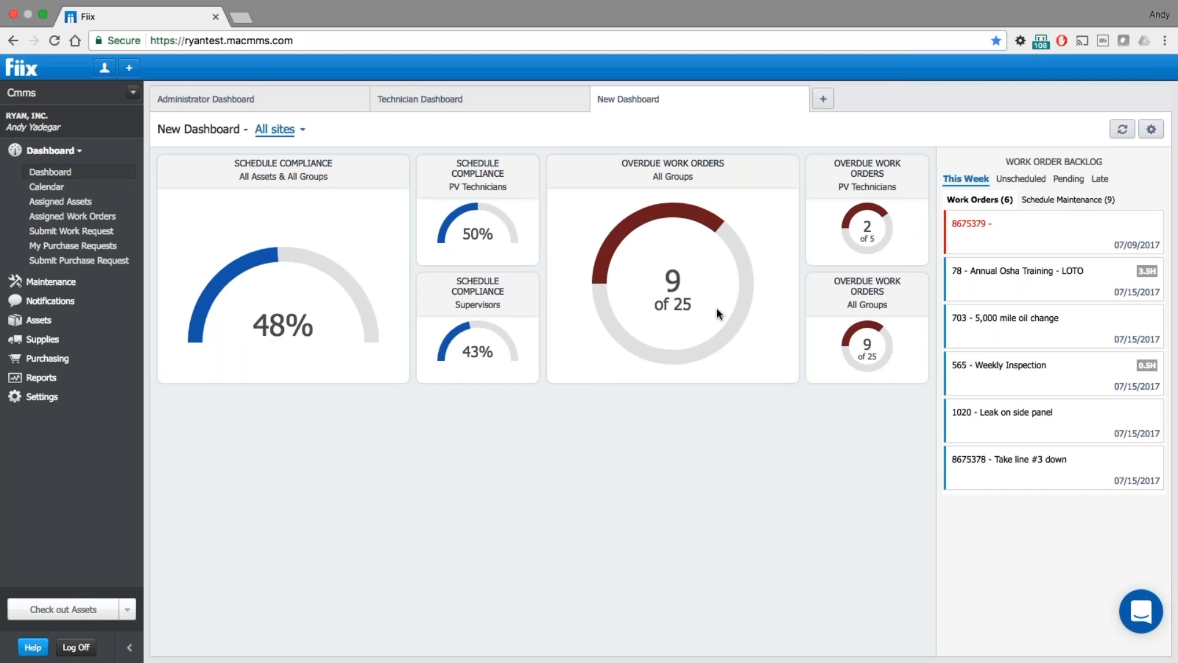
mouse_move(691, 175)
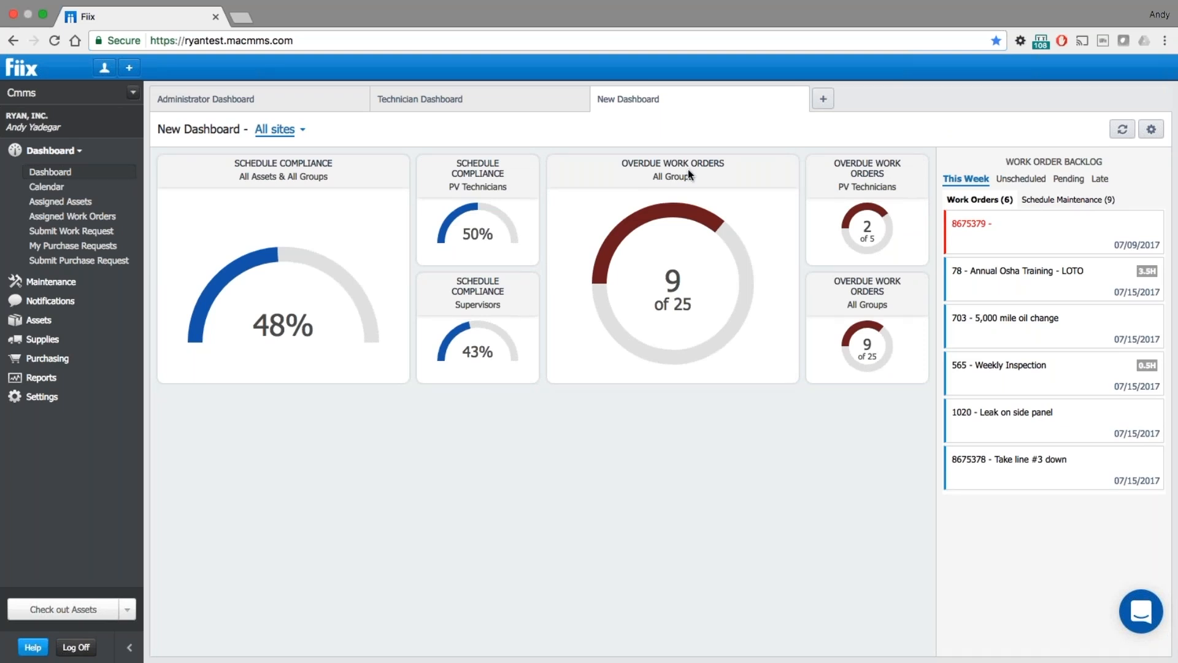
mouse_move(739, 338)
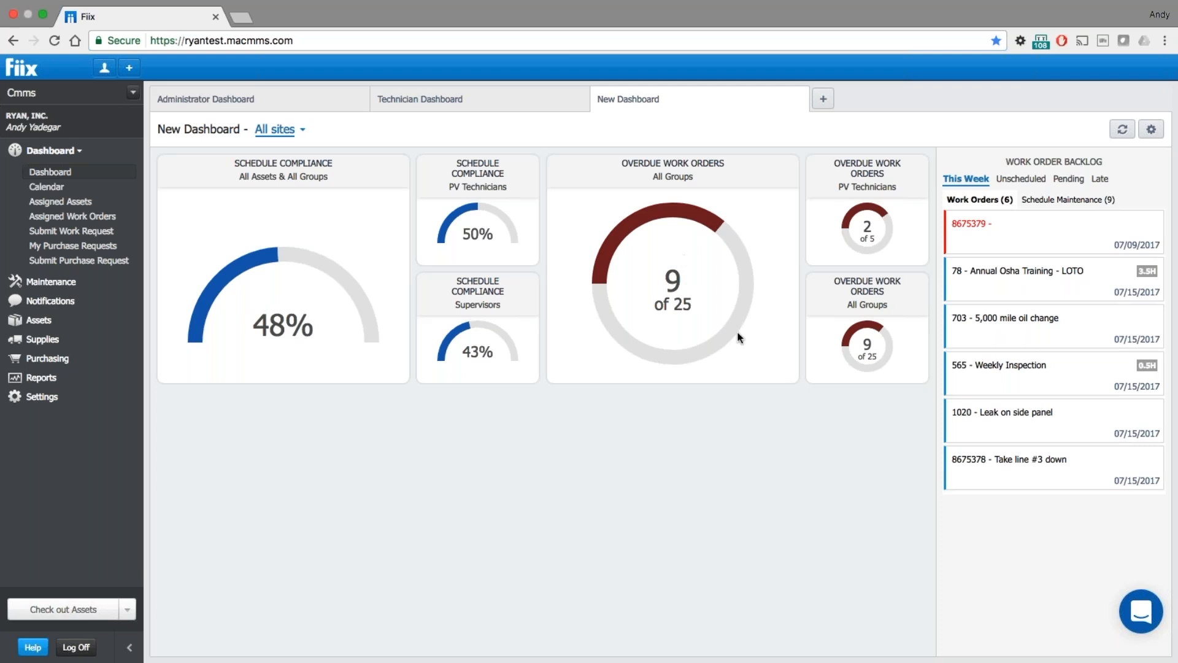
mouse_move(911, 303)
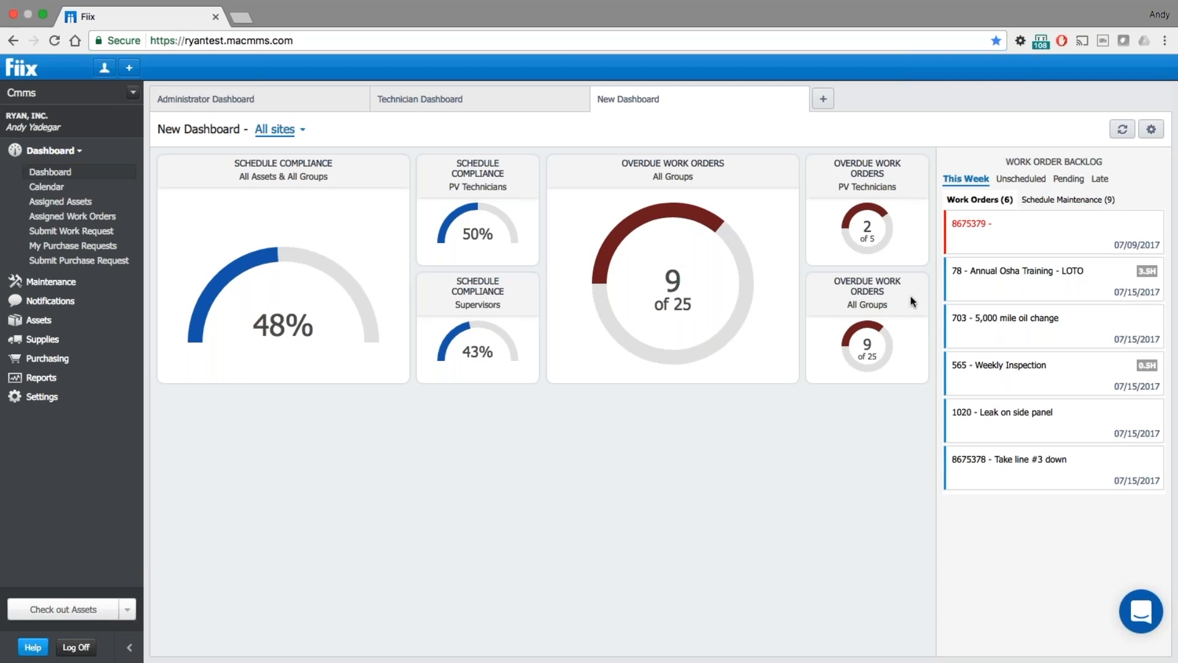
mouse_move(908, 301)
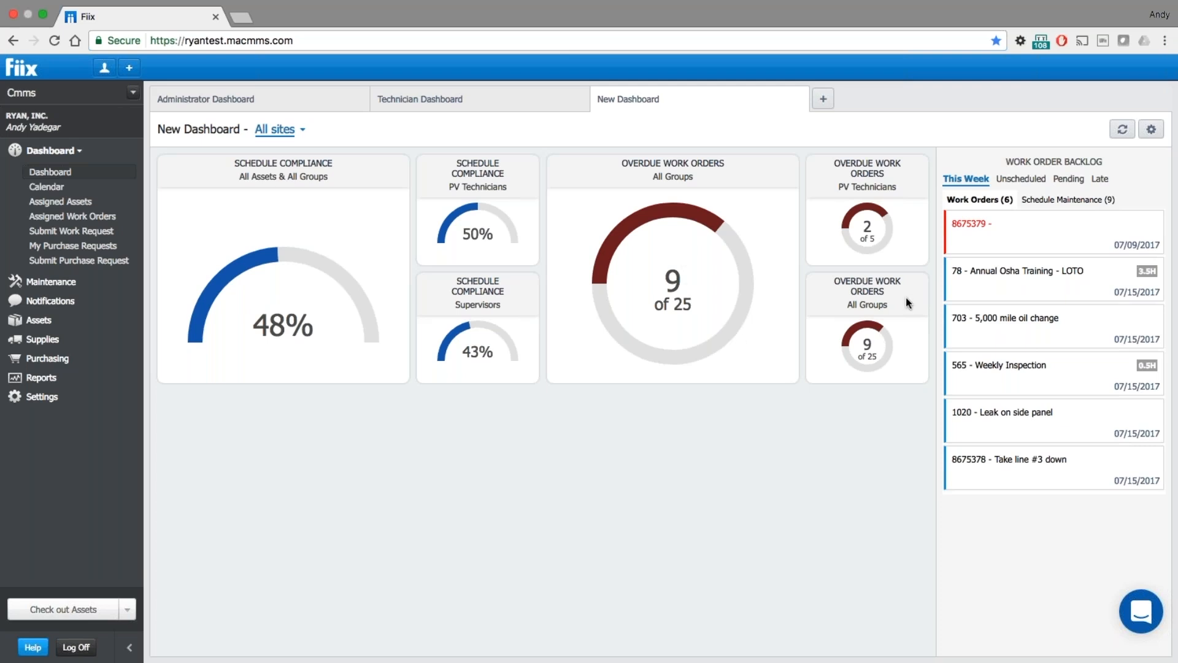
mouse_move(907, 302)
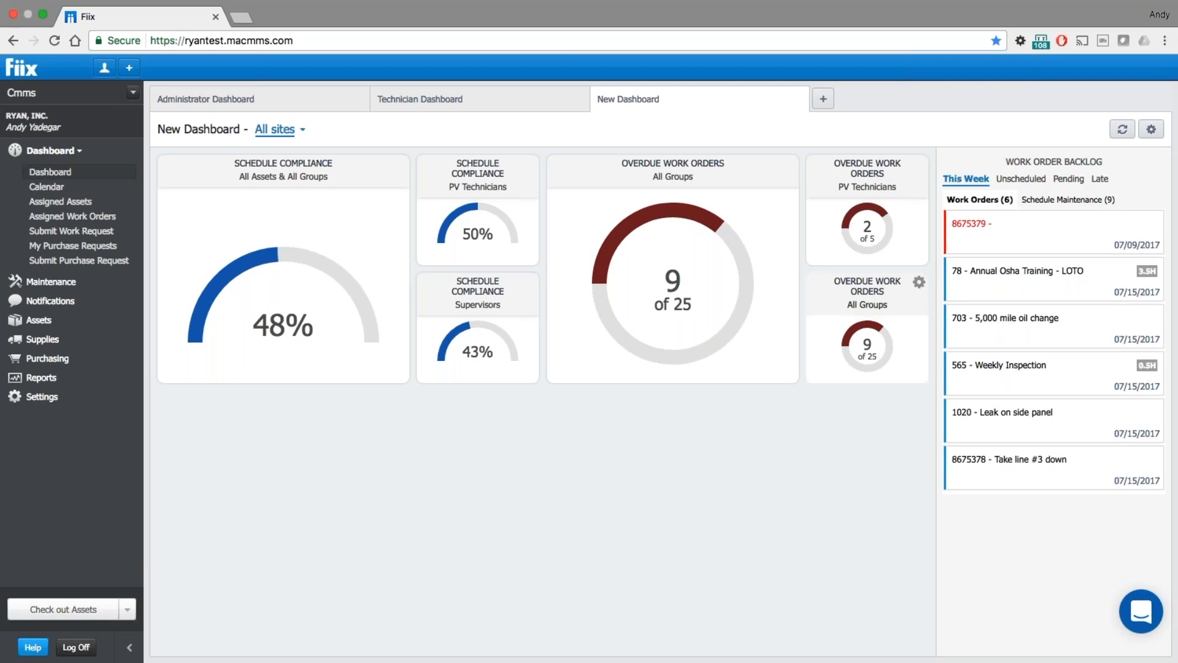
- Open settings for the small All Groups Overdue Work Orders widget
left_click(919, 282)
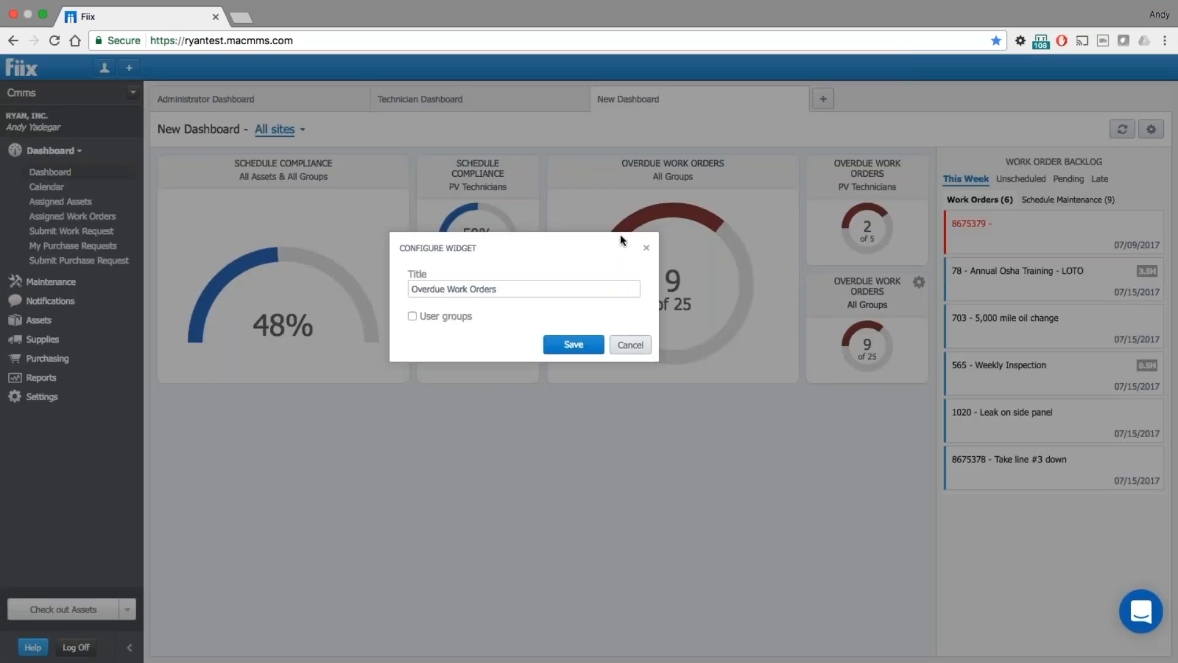
- Filter the widget by the Supervisors user group and save, showing 1 of 4
left_click(412, 316)
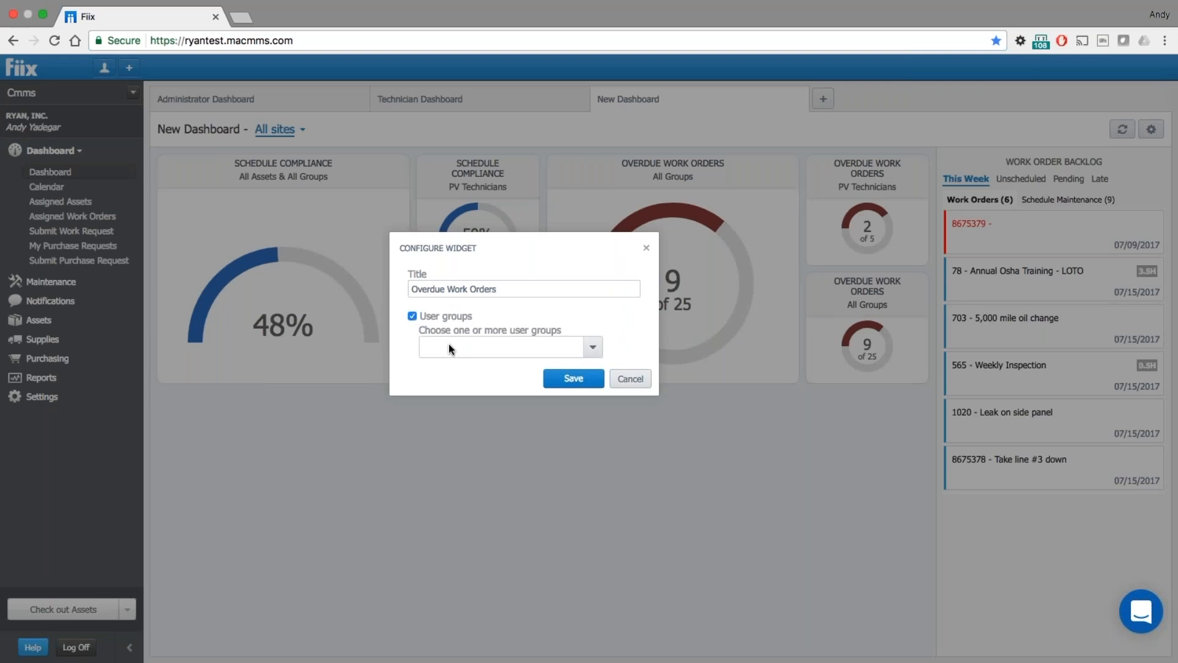
type("super")
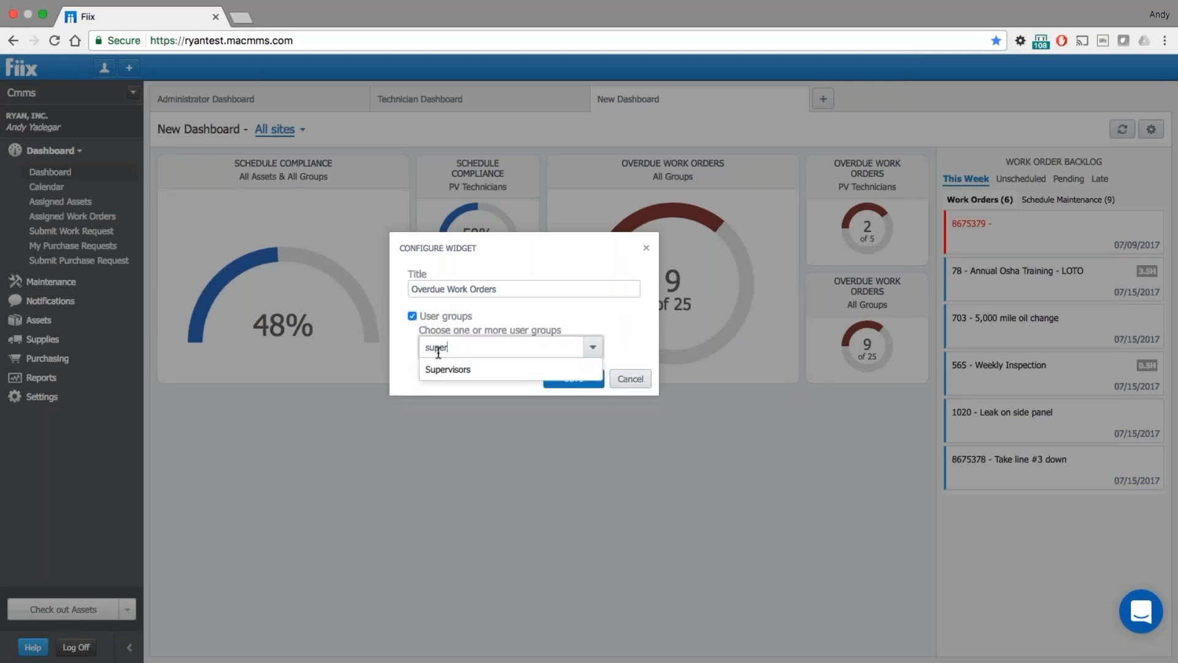
left_click(447, 370)
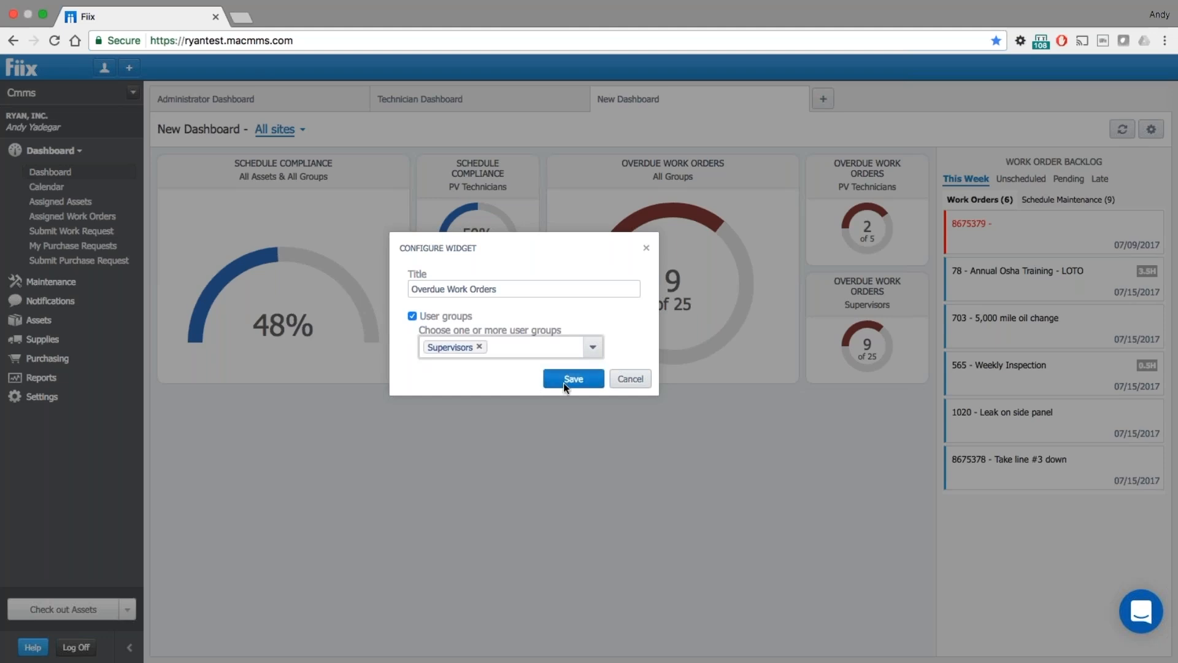
left_click(573, 378)
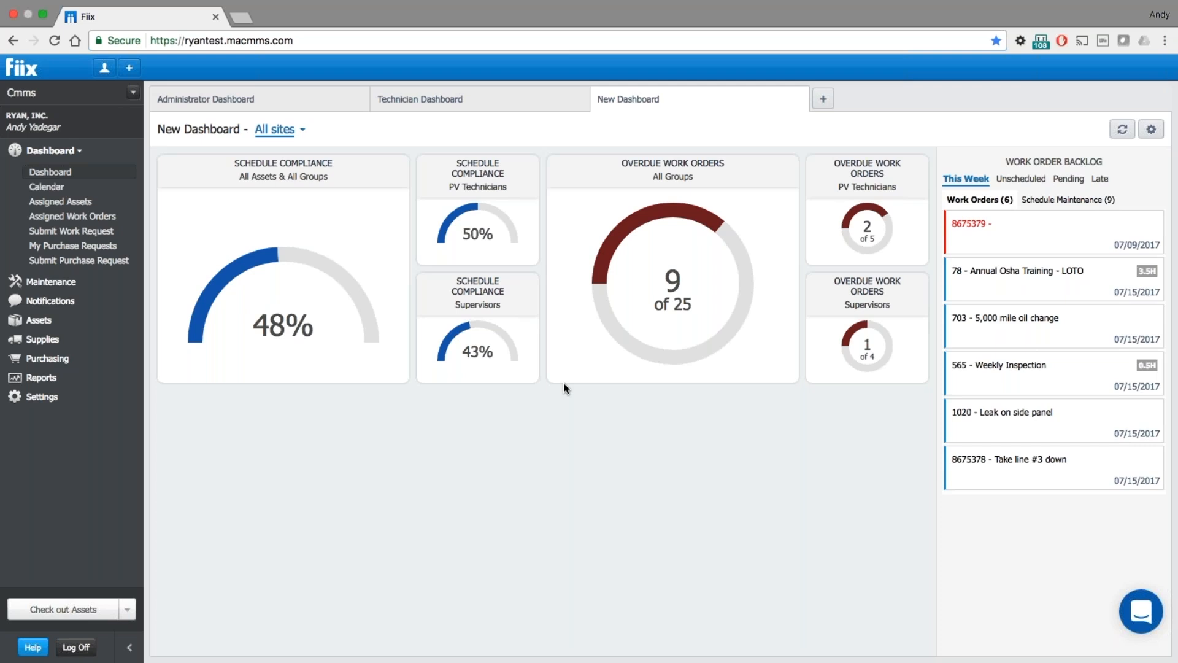
mouse_move(67, 199)
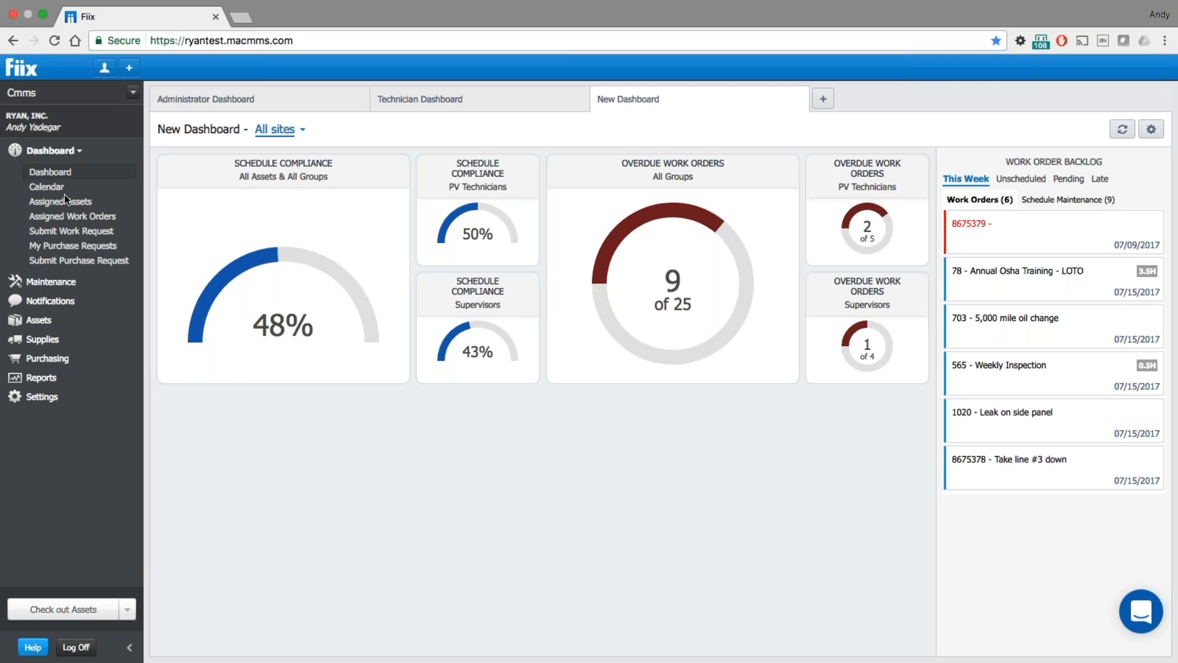
mouse_move(44, 13)
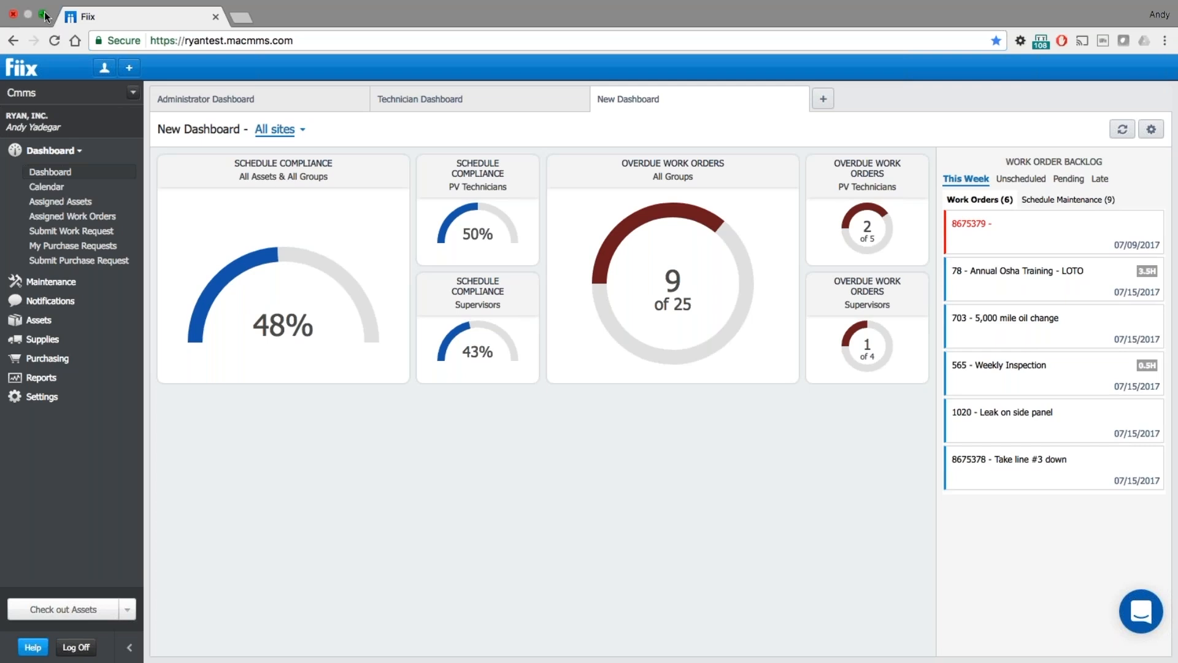
mouse_move(29, 12)
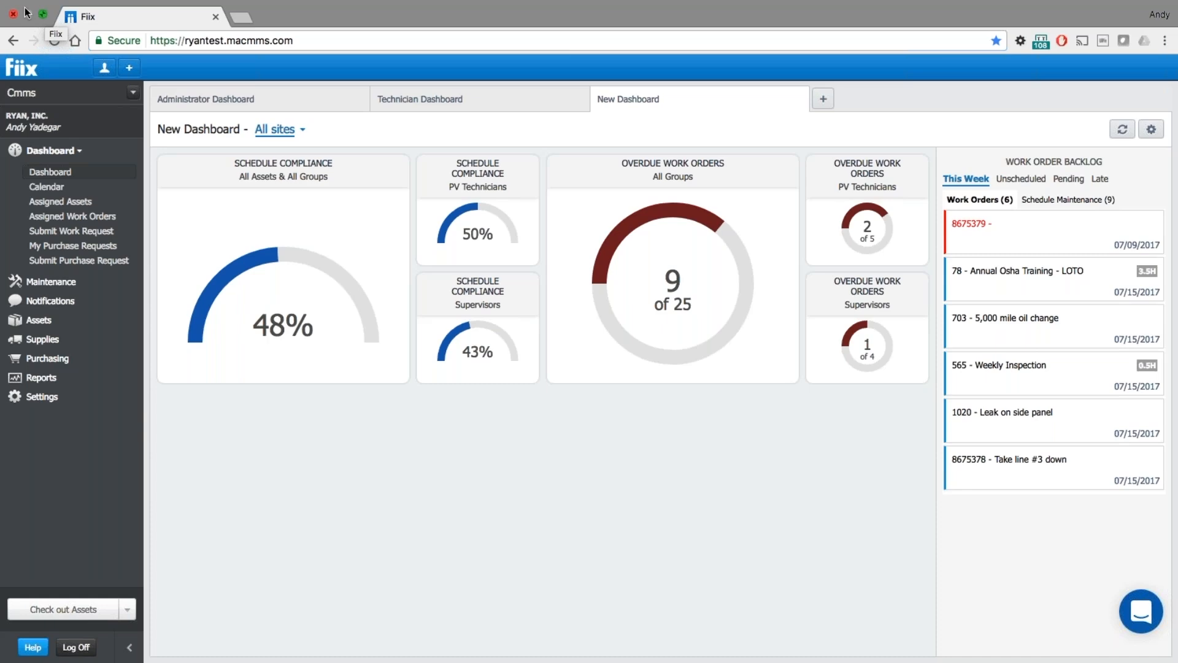